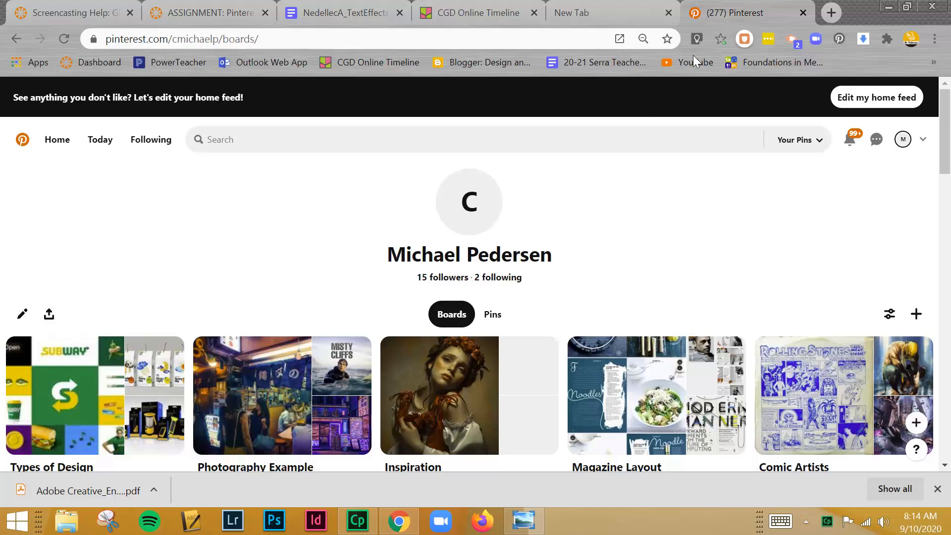
mouse_move(936, 39)
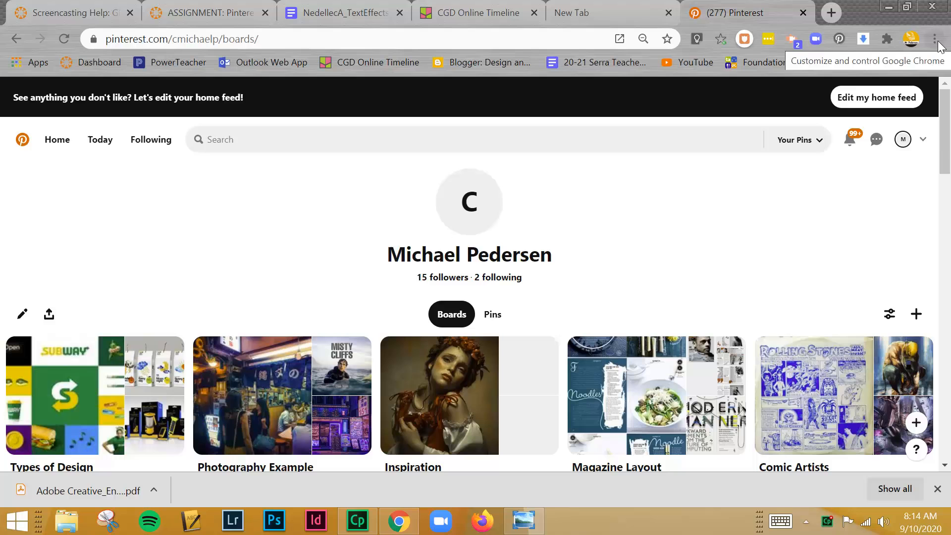
- Open Chrome's installed Extensions page from the three-dot menu's More tools
left_click(937, 38)
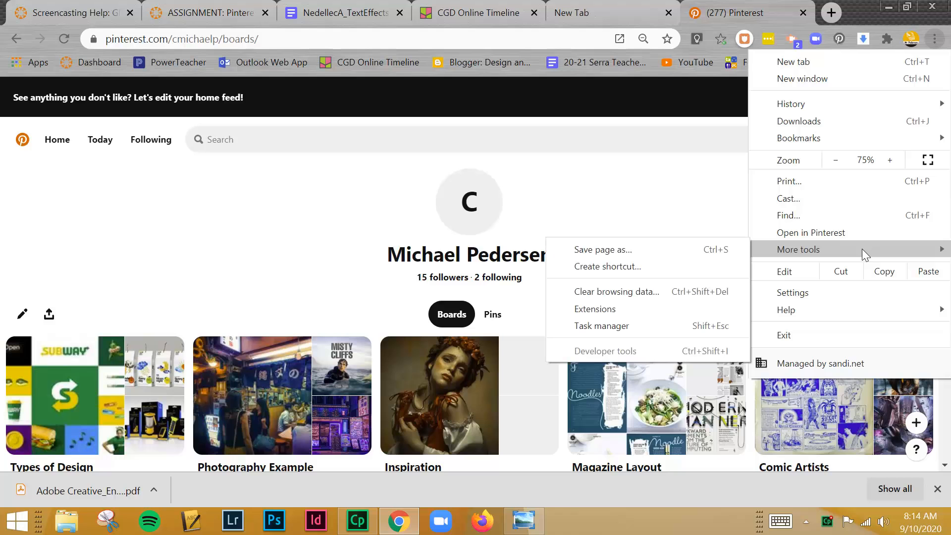
mouse_move(596, 309)
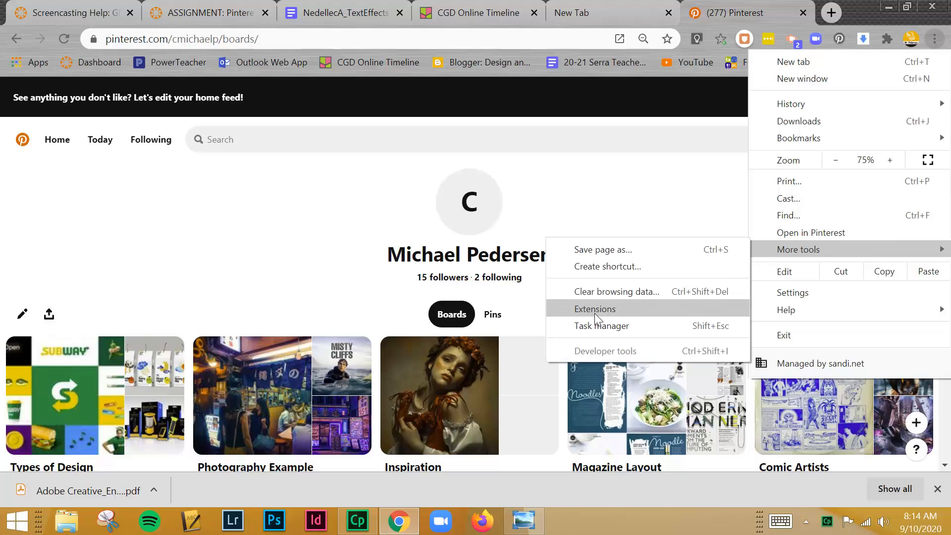
left_click(596, 310)
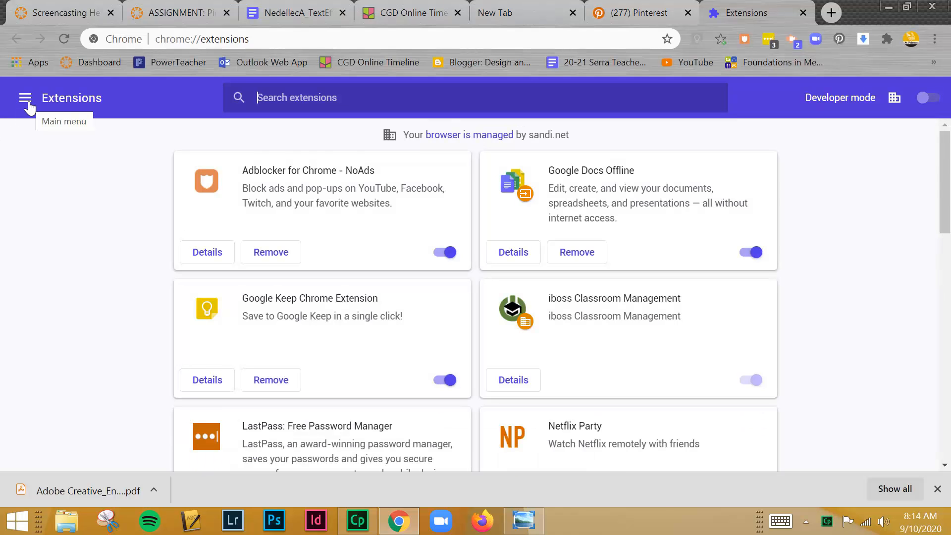
- Open the Chrome Web Store from the Extensions page side menu
left_click(25, 98)
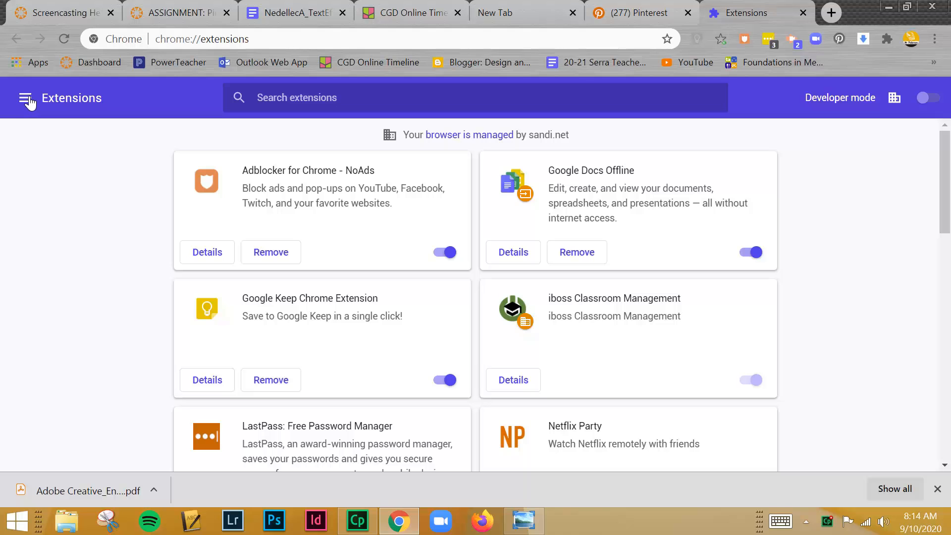
left_click(26, 98)
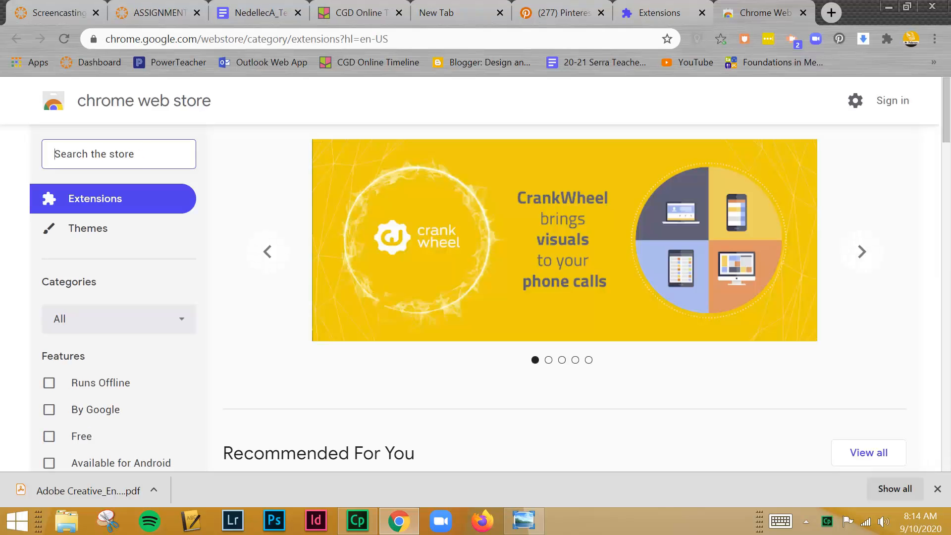
- Search the Chrome Web Store for 'screencastify'
type("screencastify")
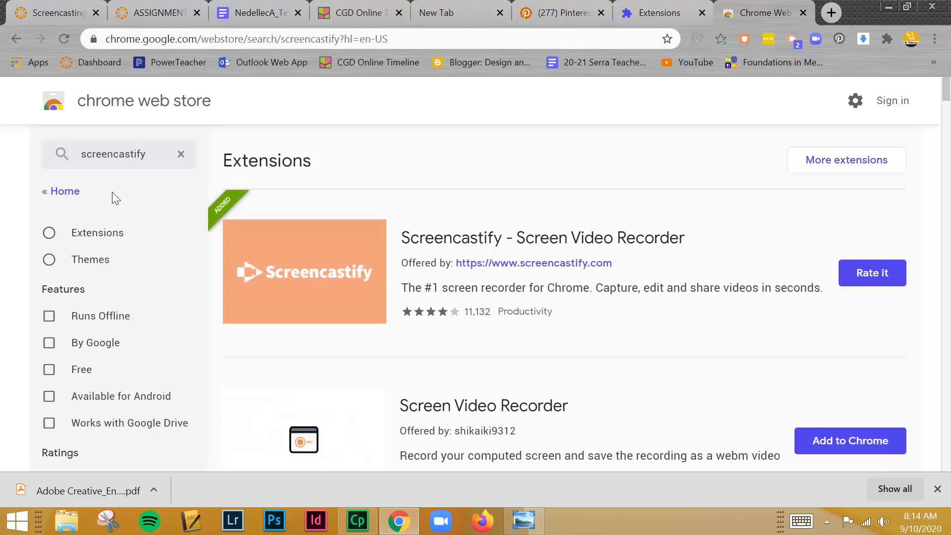
mouse_move(397, 336)
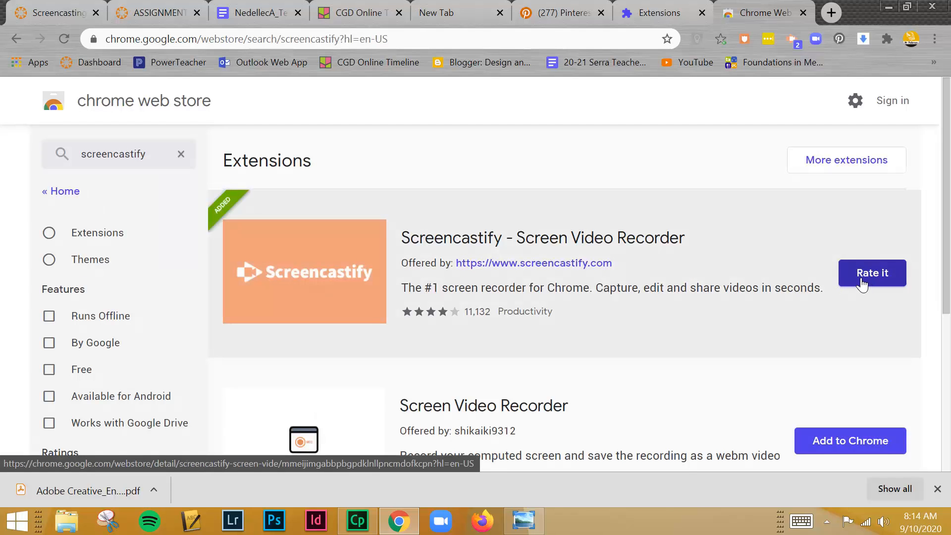
mouse_move(855, 270)
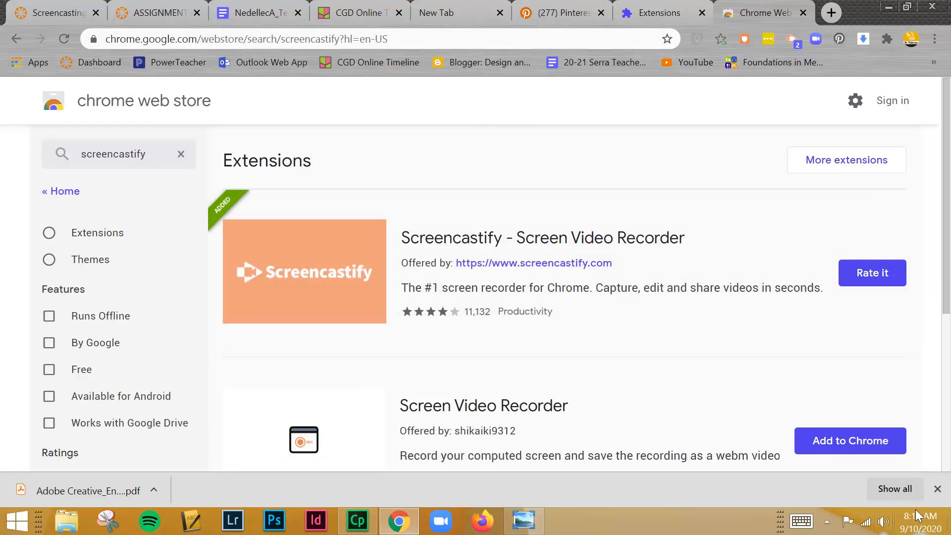
mouse_move(790, 161)
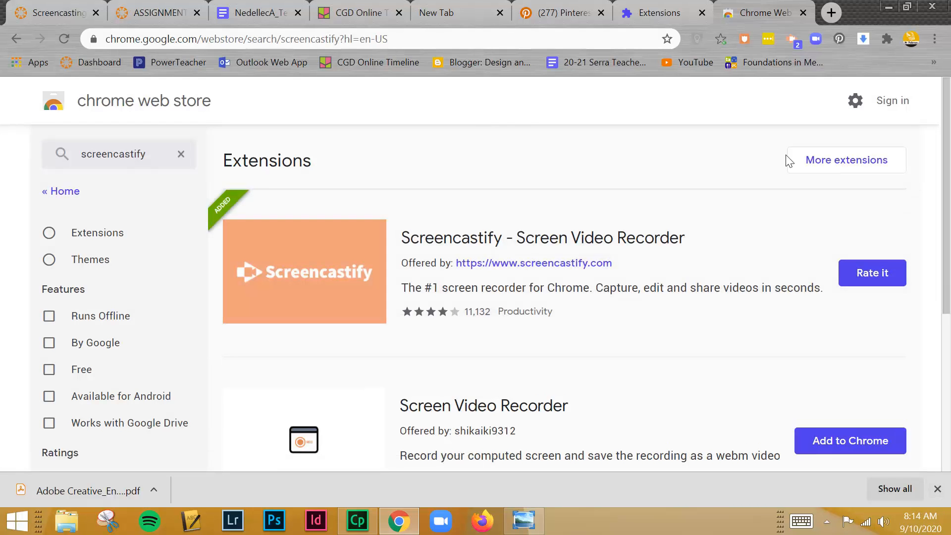
mouse_move(797, 40)
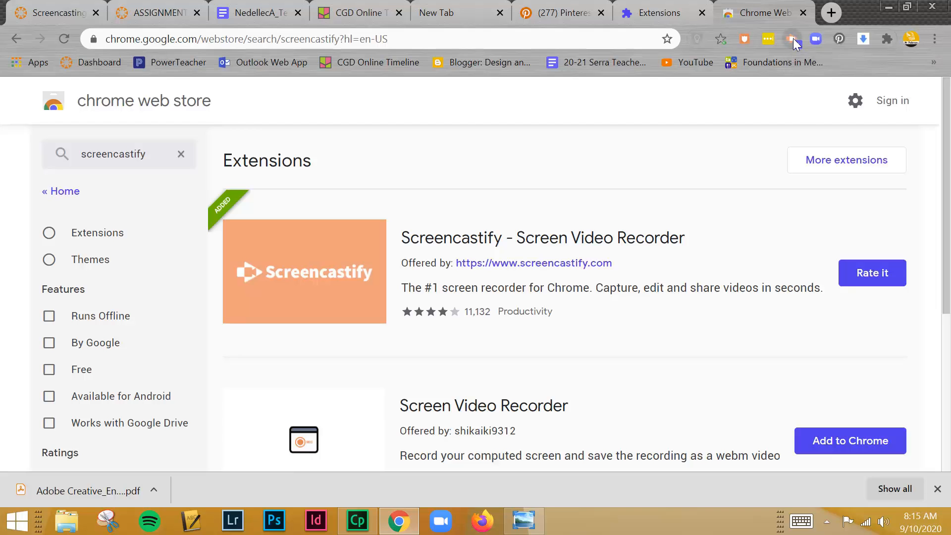
- Set Screencastify to Desktop recording with microphone, then show the Pinterest Screencast assignment page
left_click(794, 39)
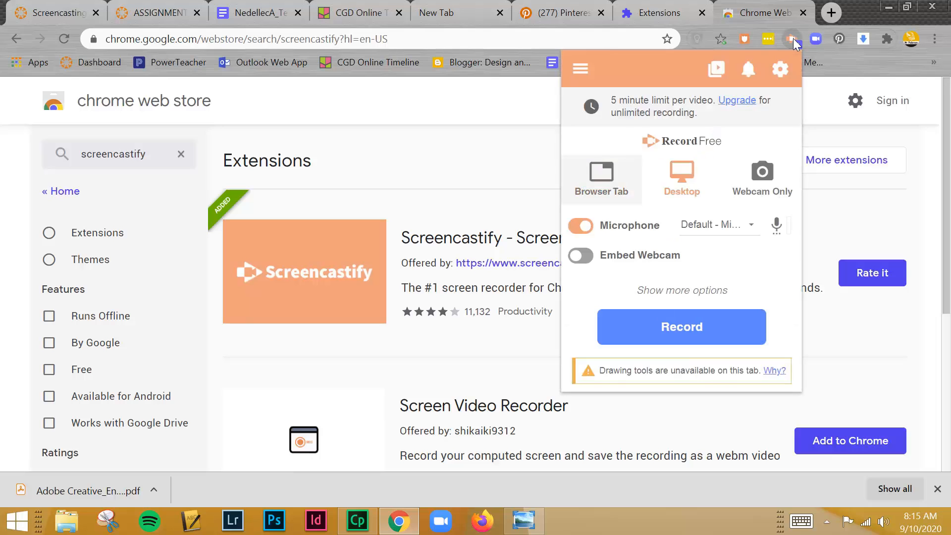
left_click(681, 180)
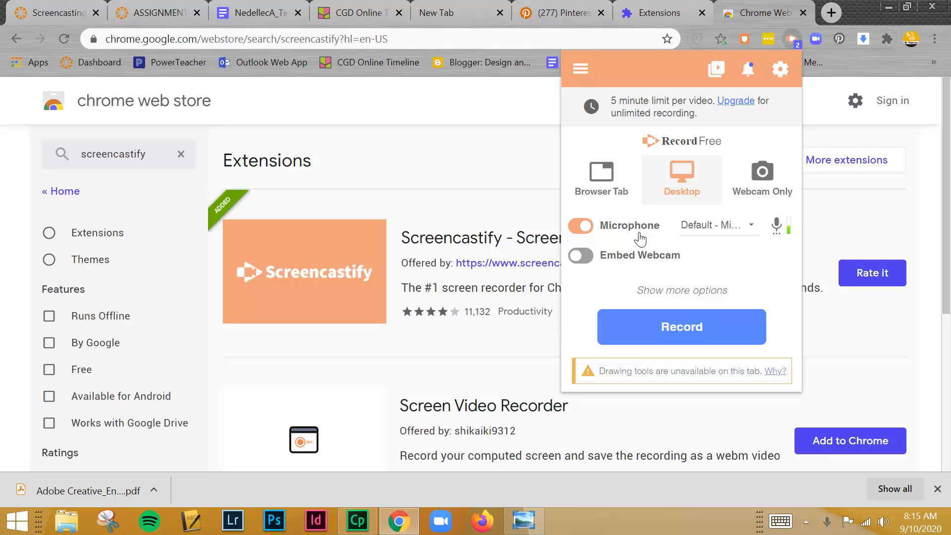
mouse_move(726, 168)
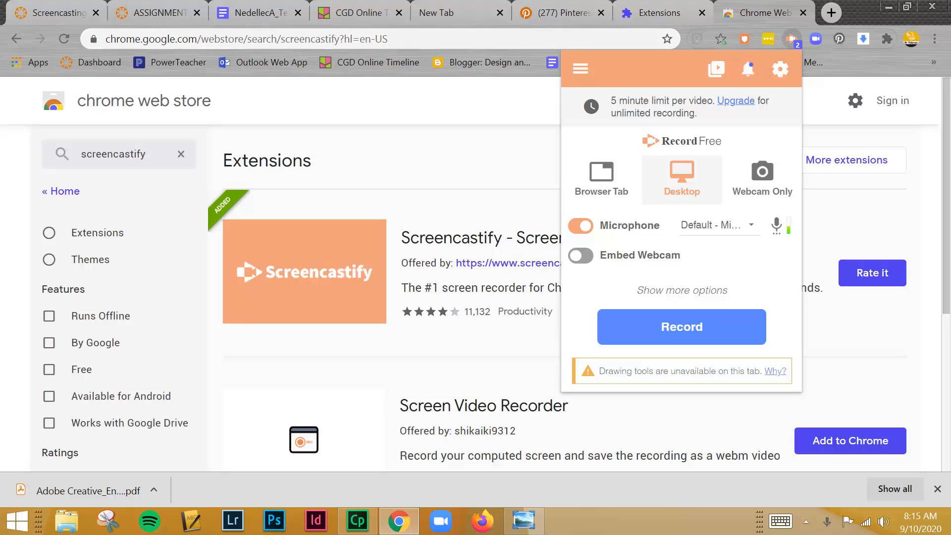
left_click(149, 12)
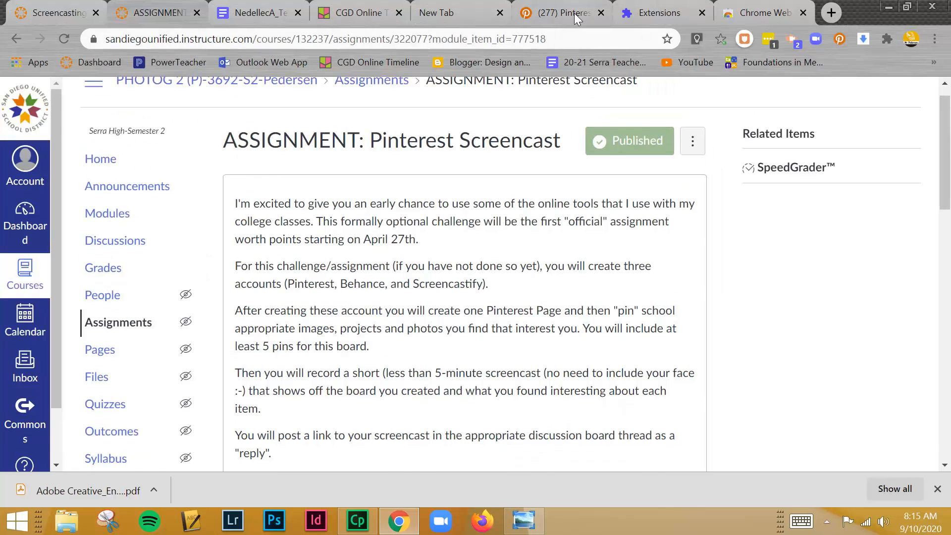
- On Pinterest, open the Types of Design board and its Visual Identity section
left_click(561, 12)
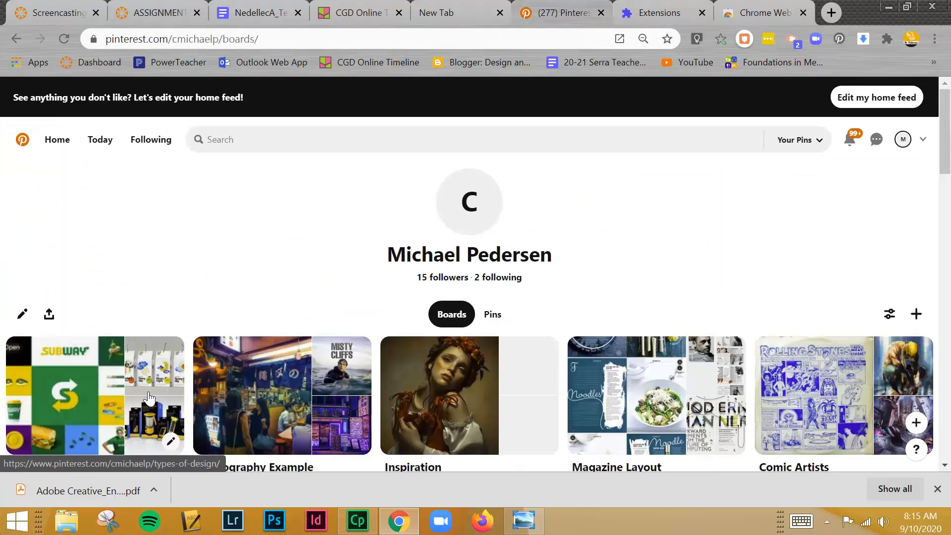
left_click(94, 395)
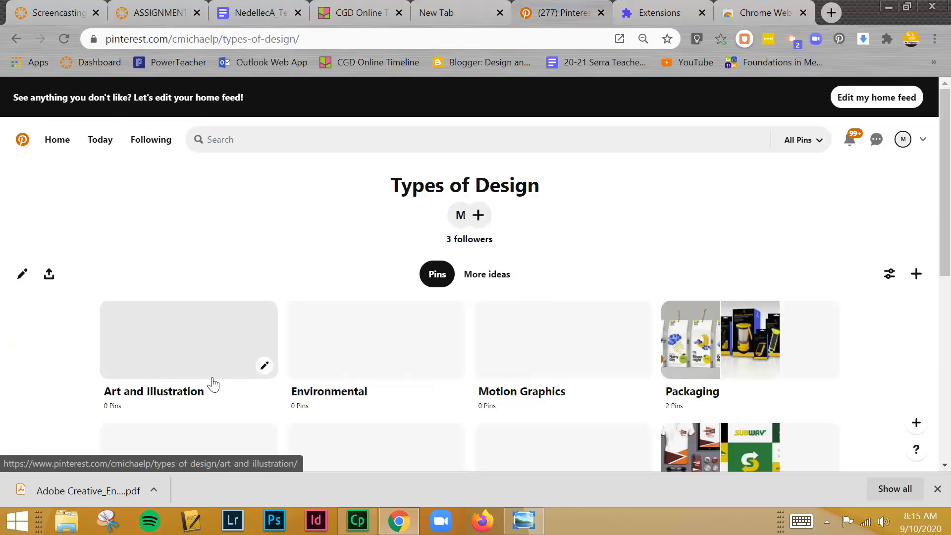
mouse_move(234, 207)
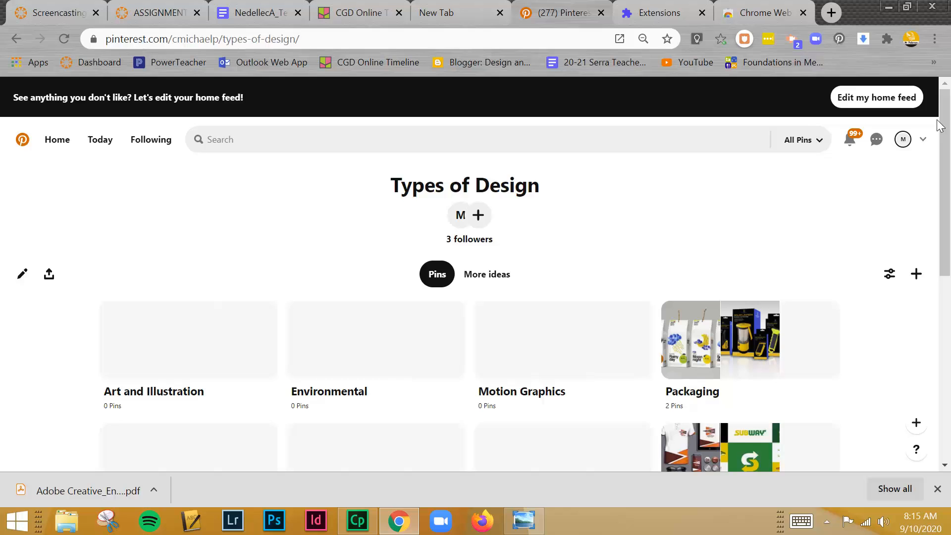
scroll("down", 3)
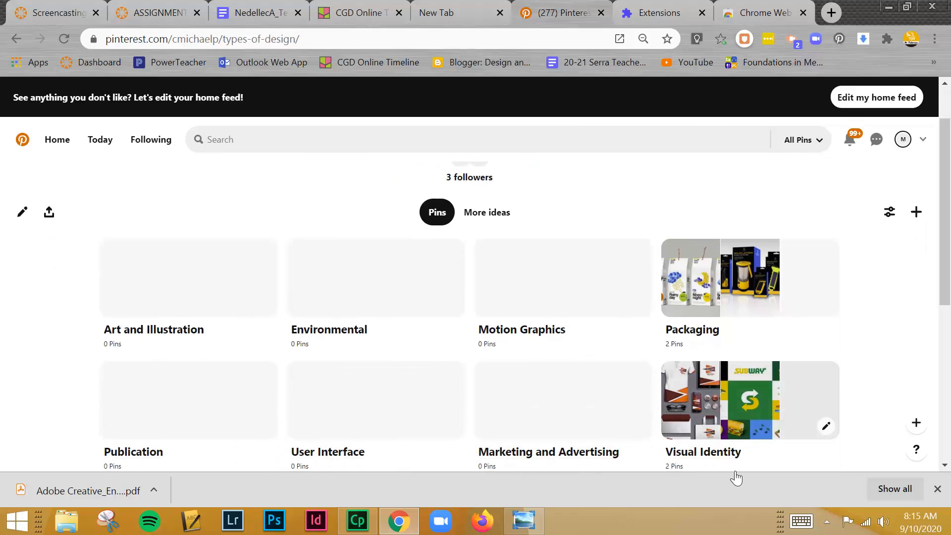
left_click(751, 399)
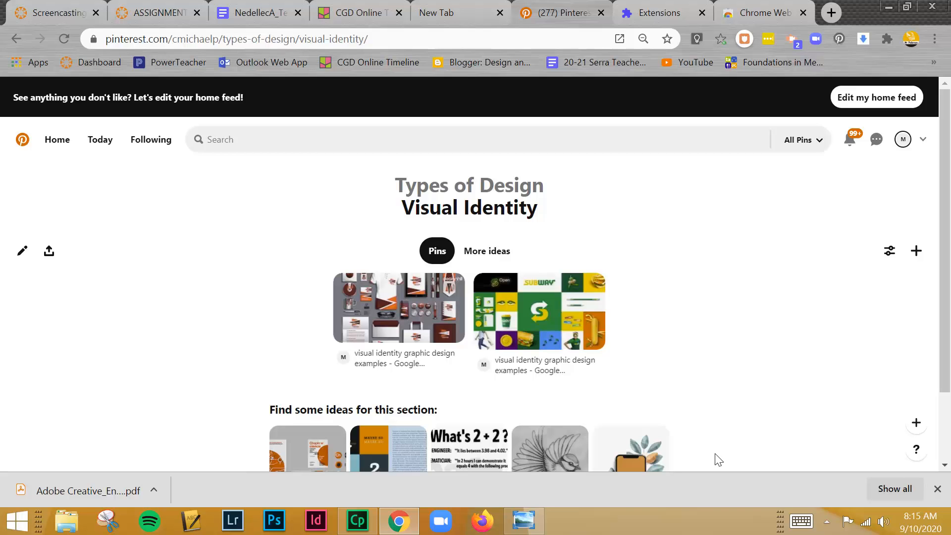
mouse_move(546, 418)
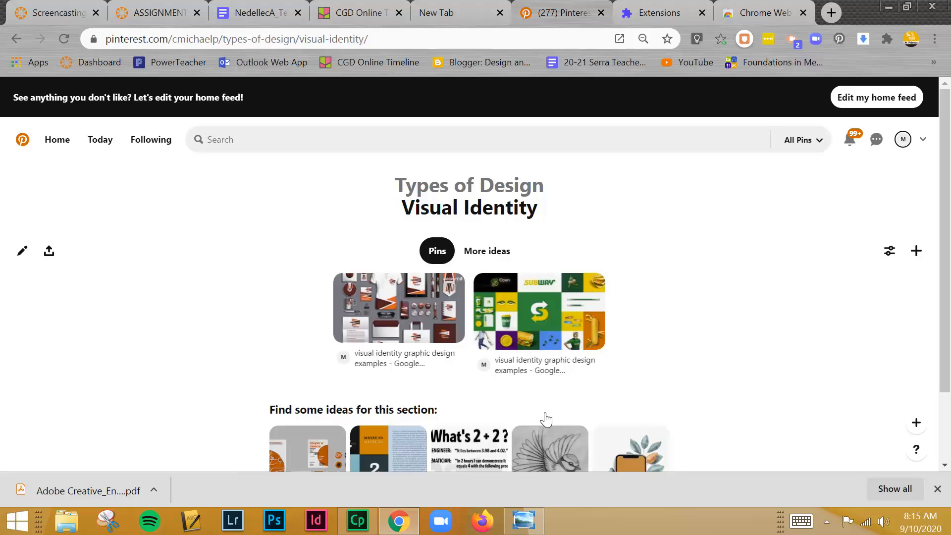
- View the Visual Identity pins, then return up to the Types of Design board
left_click(399, 308)
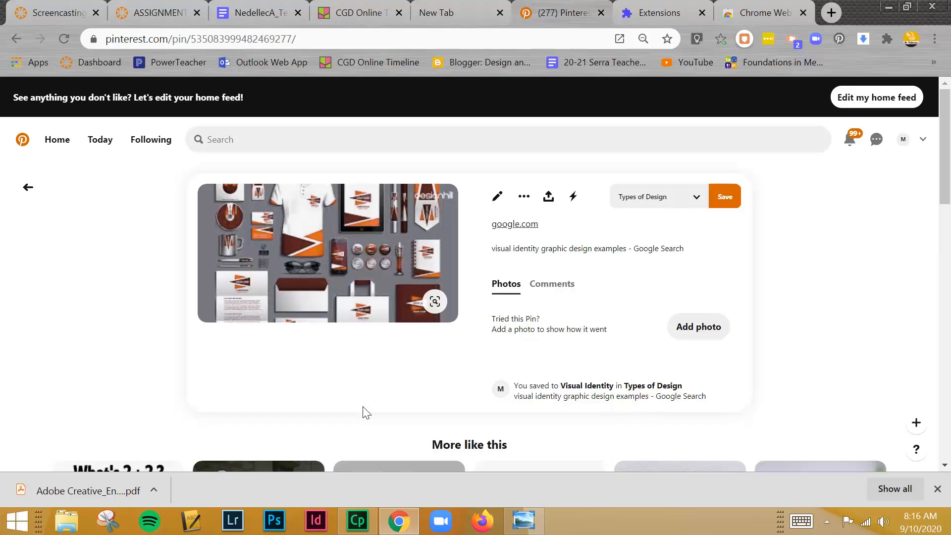
mouse_move(9, 135)
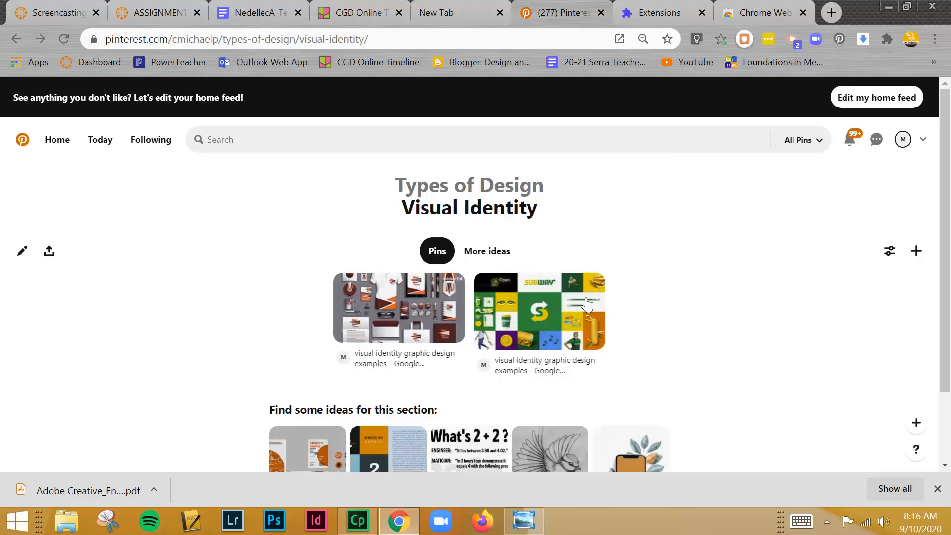
left_click(538, 312)
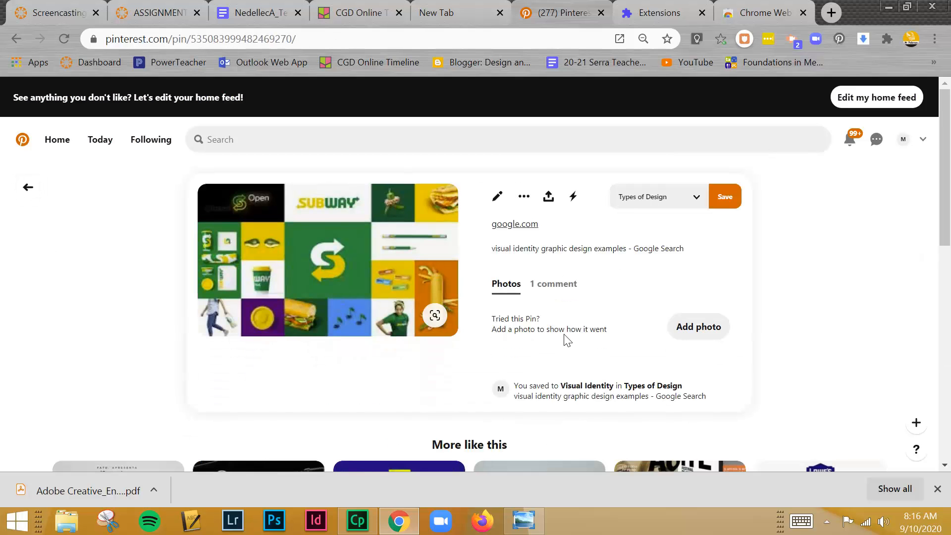
mouse_move(27, 187)
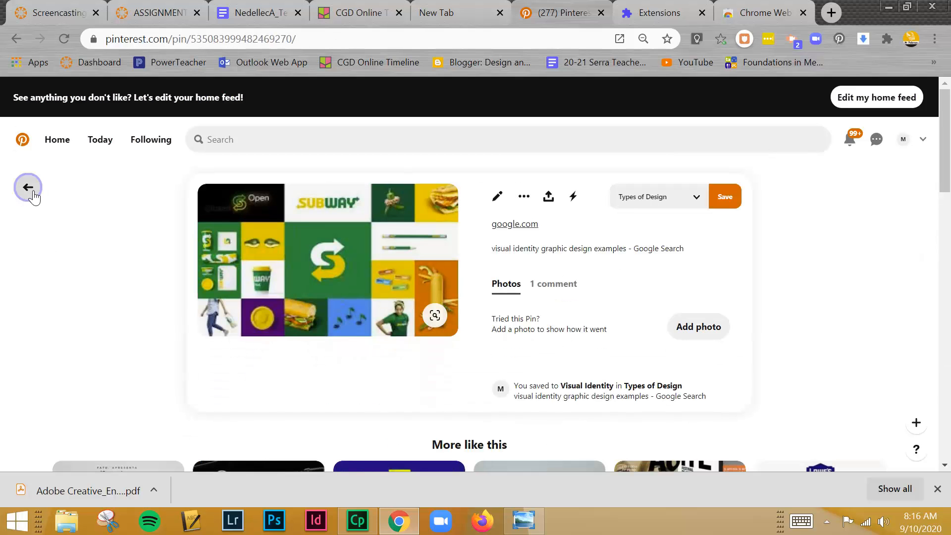
left_click(27, 187)
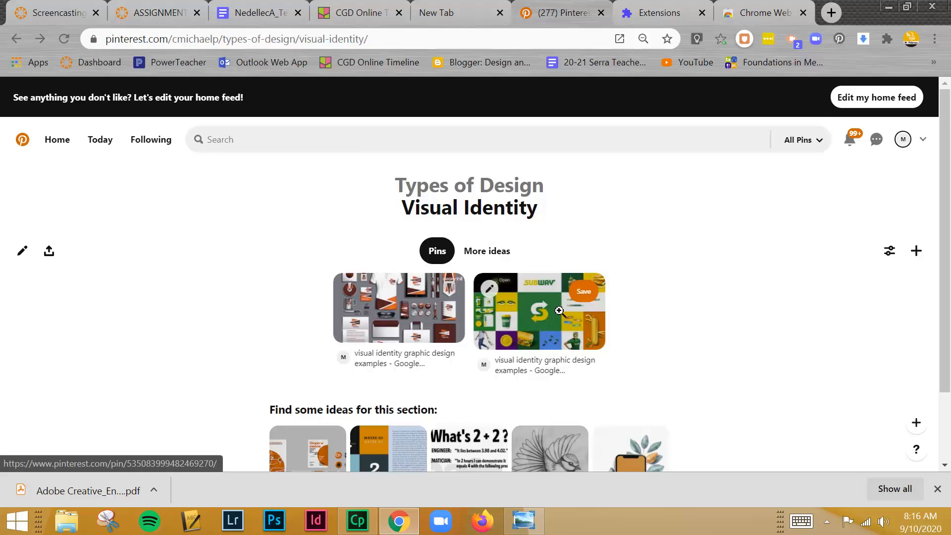
left_click(15, 39)
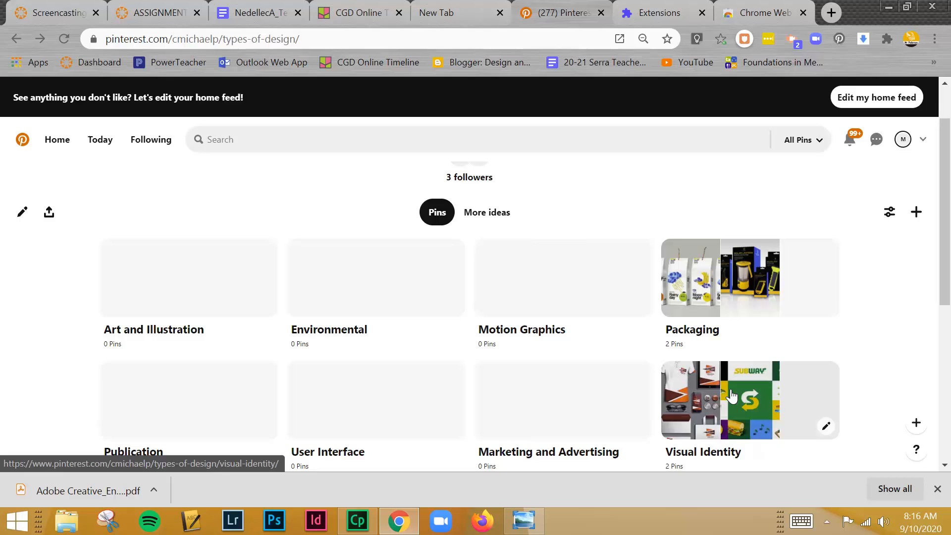
mouse_move(546, 409)
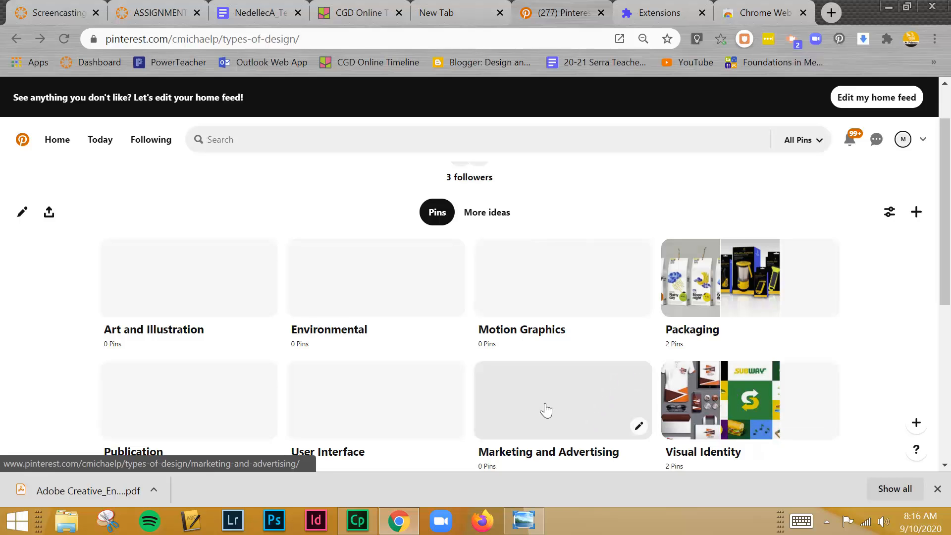
mouse_move(517, 438)
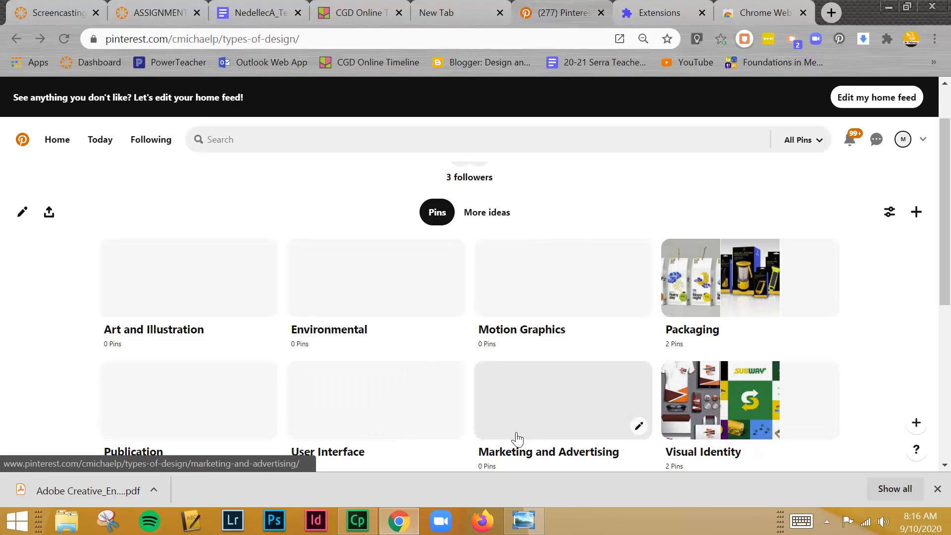
mouse_move(549, 459)
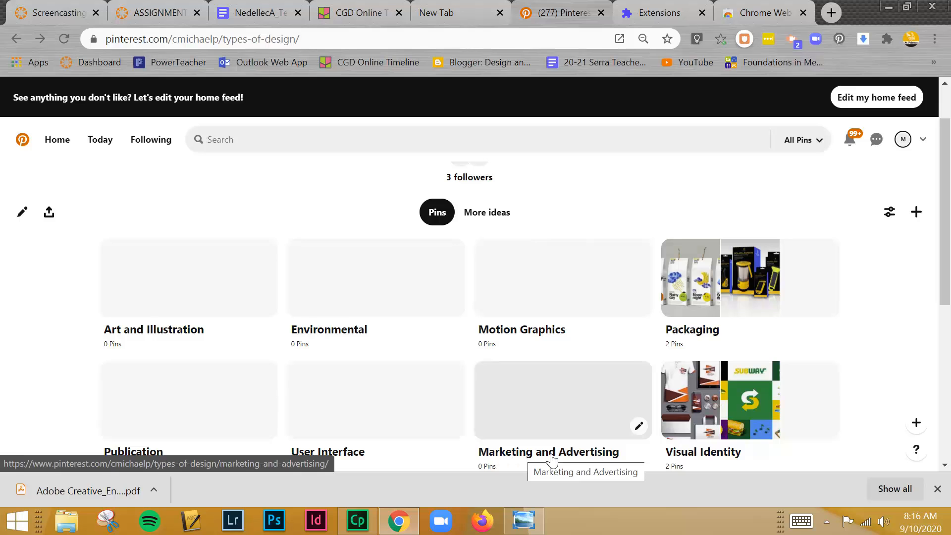
mouse_move(582, 460)
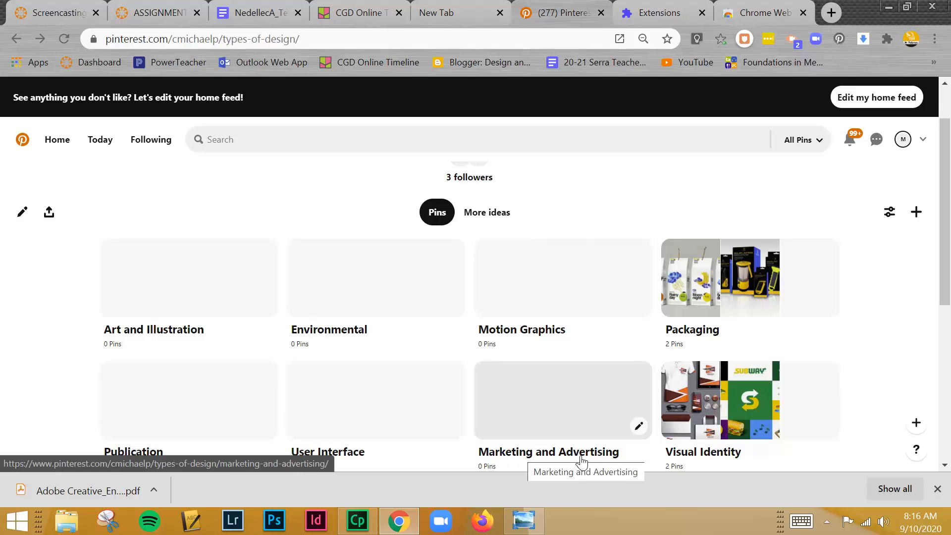
mouse_move(571, 418)
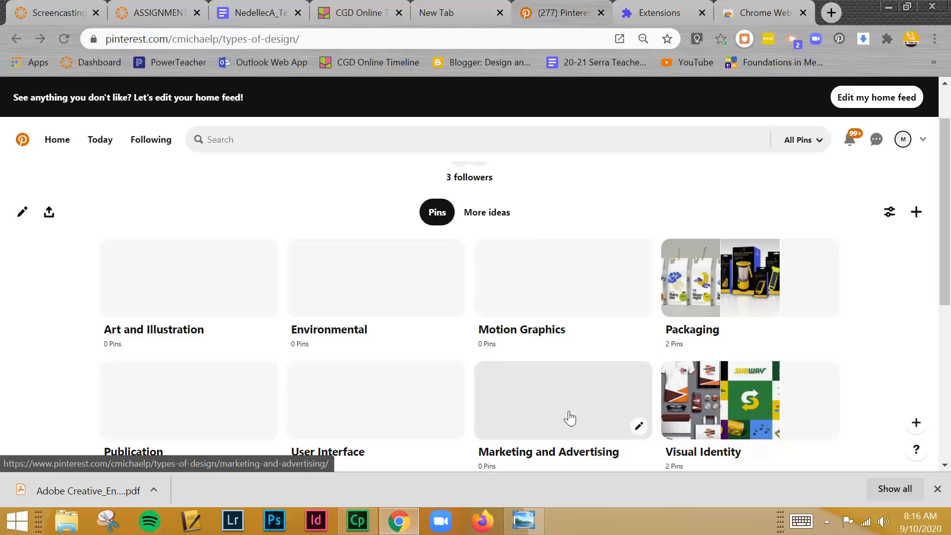
mouse_move(564, 417)
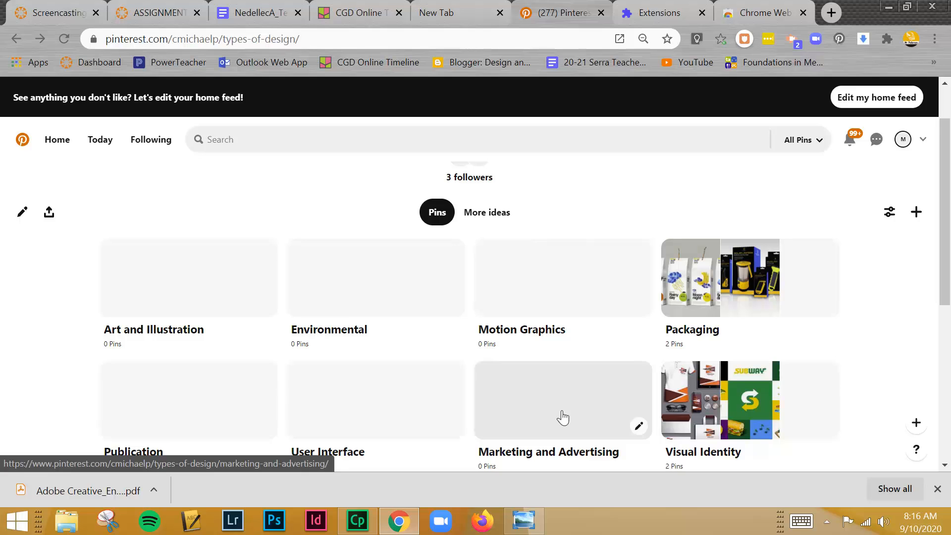
mouse_move(575, 384)
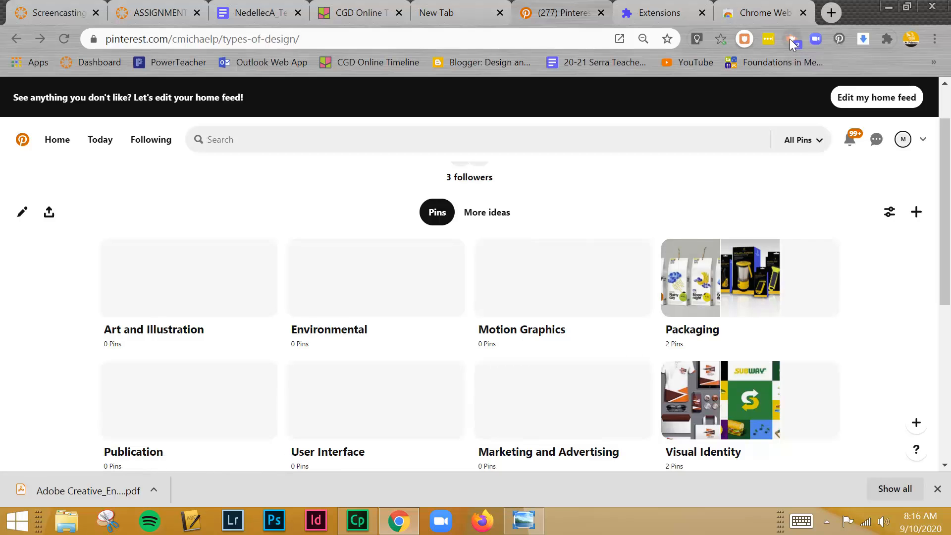
- Start a Screencastify Desktop recording over the Types of Design board
left_click(793, 39)
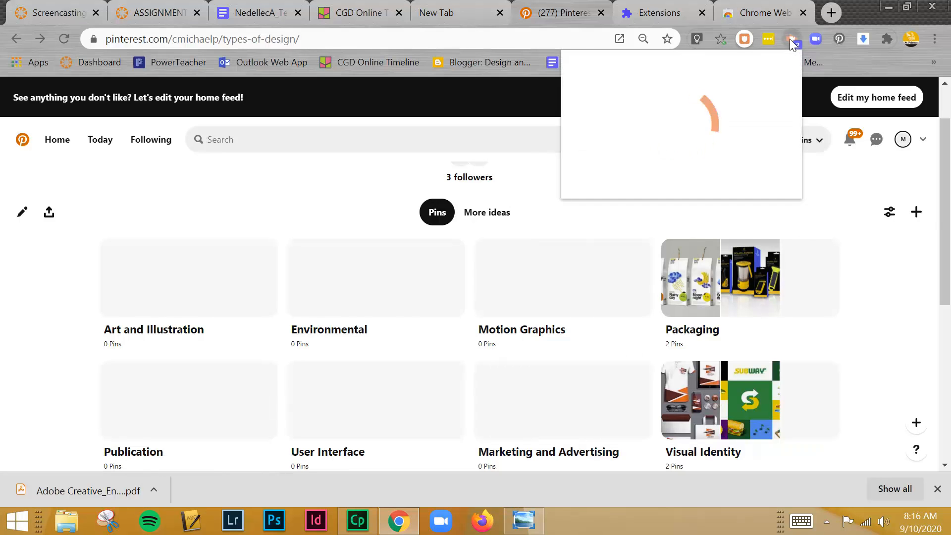
left_click(793, 39)
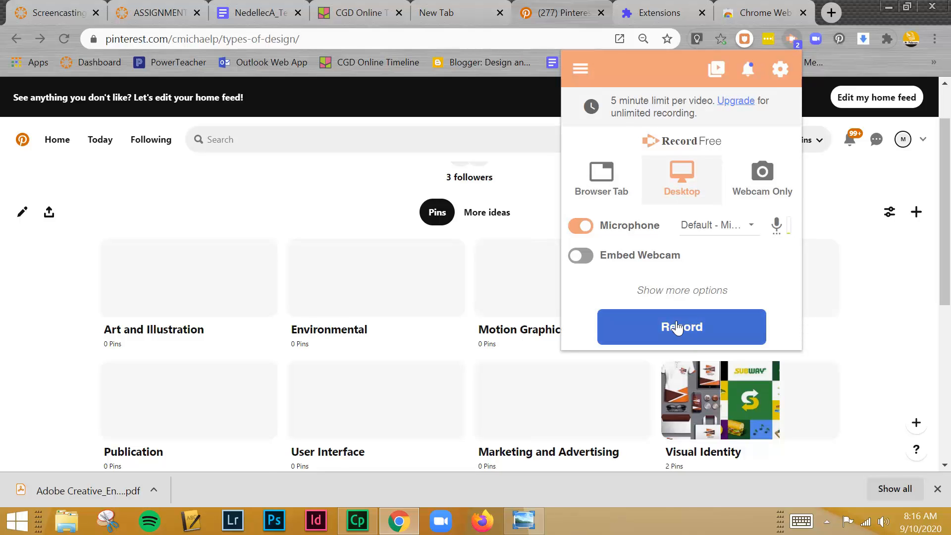
left_click(680, 326)
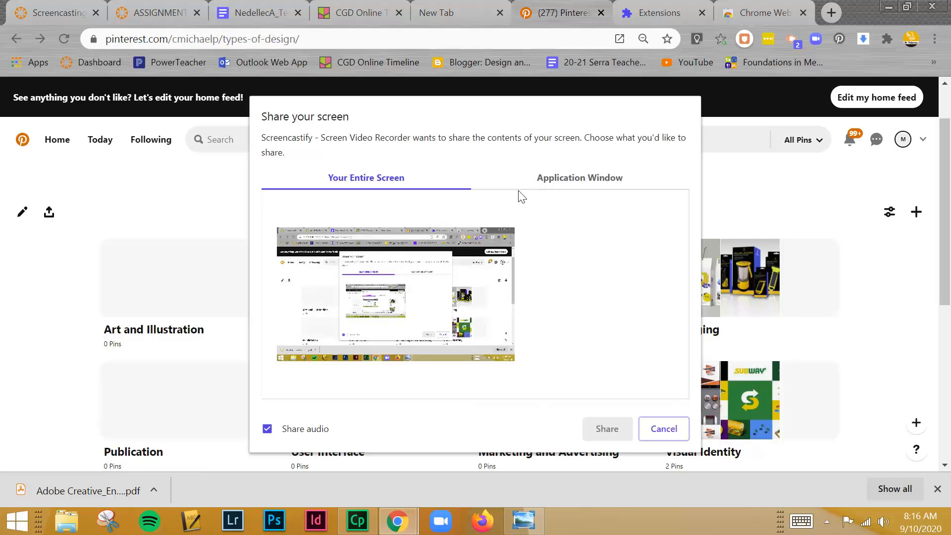
- Browse the Share your screen options between Application Window and Entire screen
left_click(579, 177)
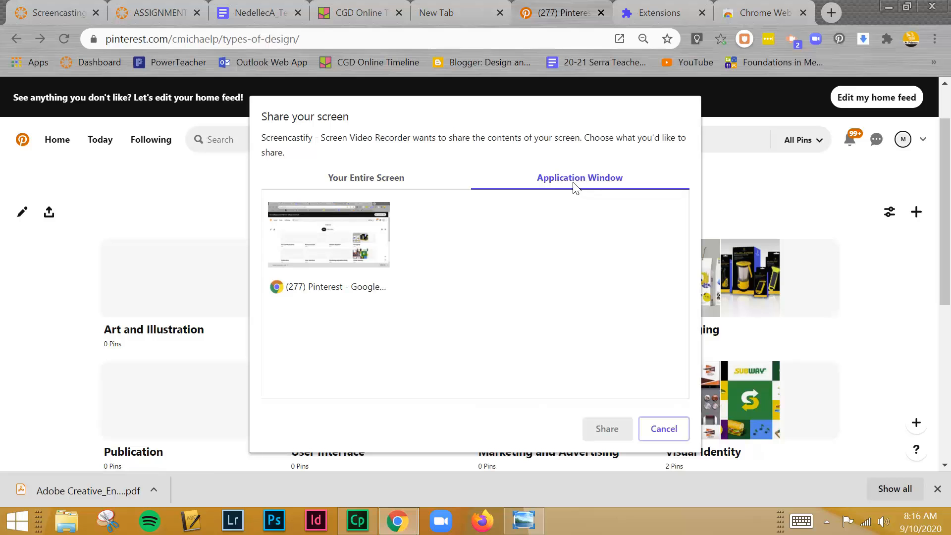
left_click(365, 177)
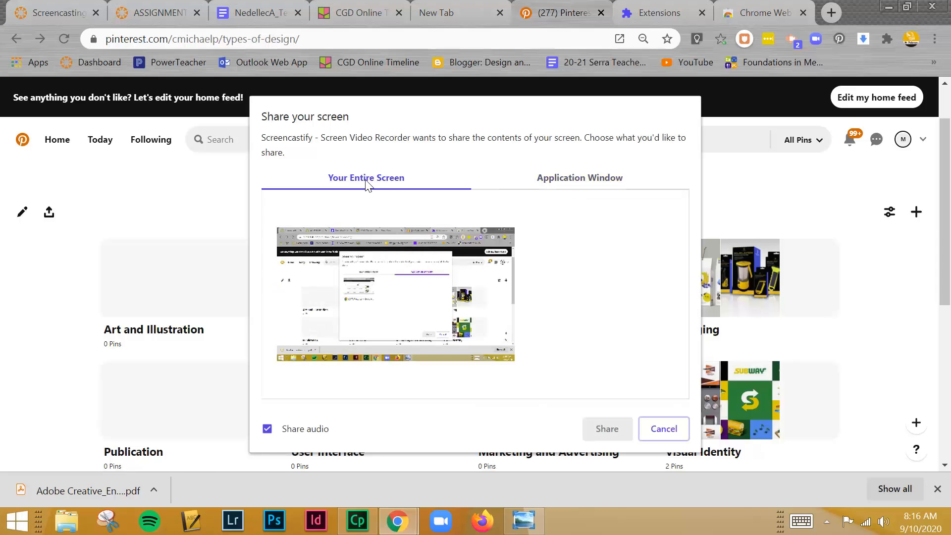
mouse_move(542, 318)
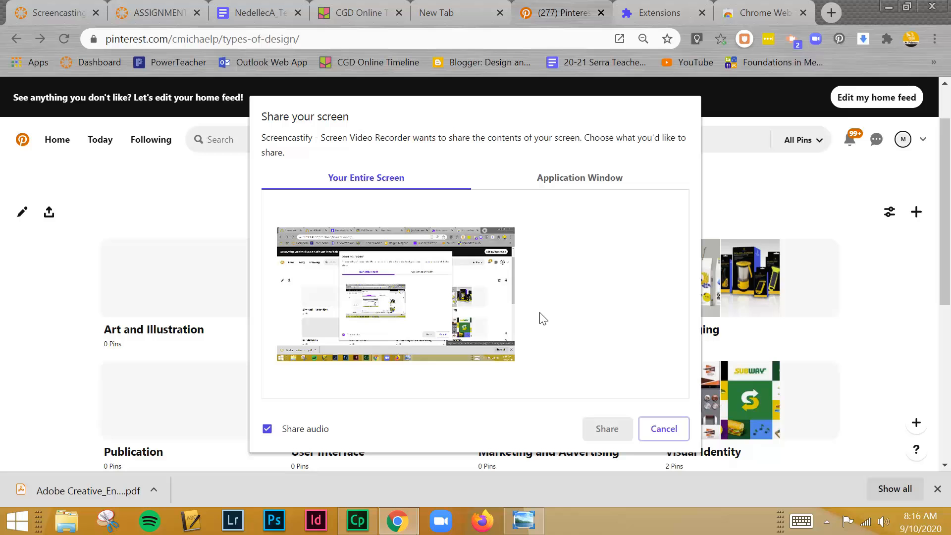
mouse_move(580, 490)
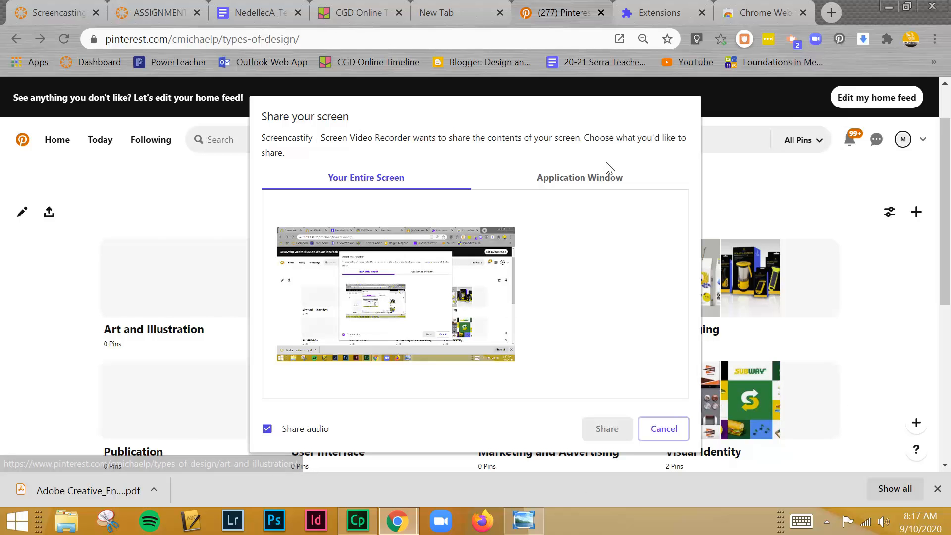
left_click(579, 178)
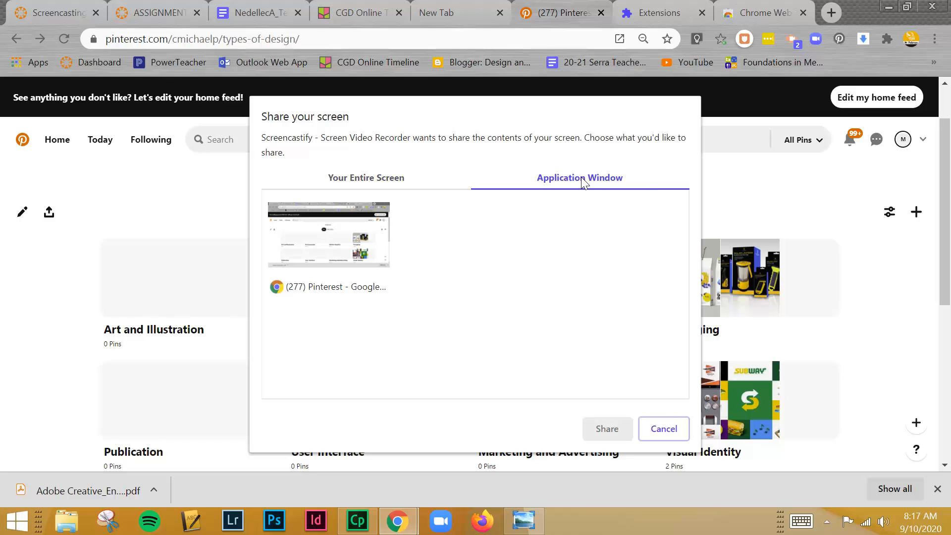
left_click(328, 235)
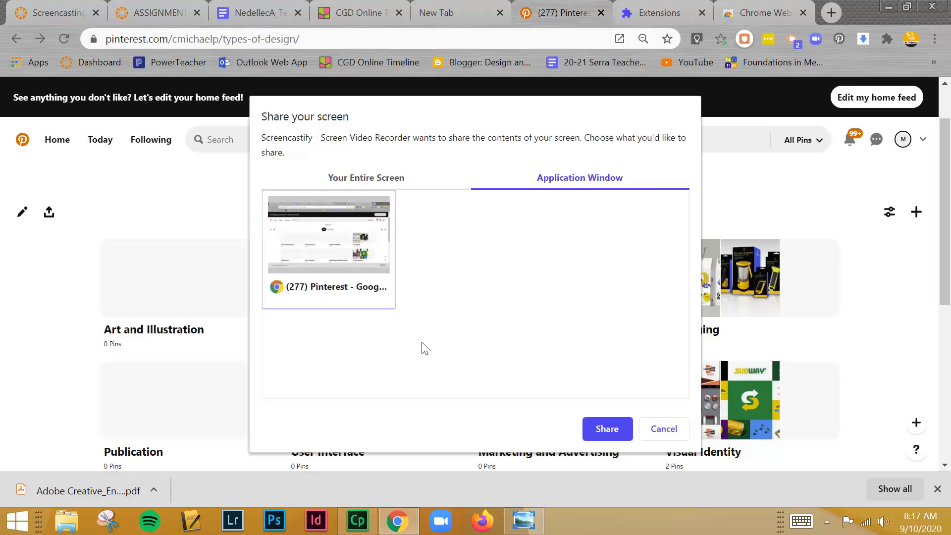
left_click(365, 177)
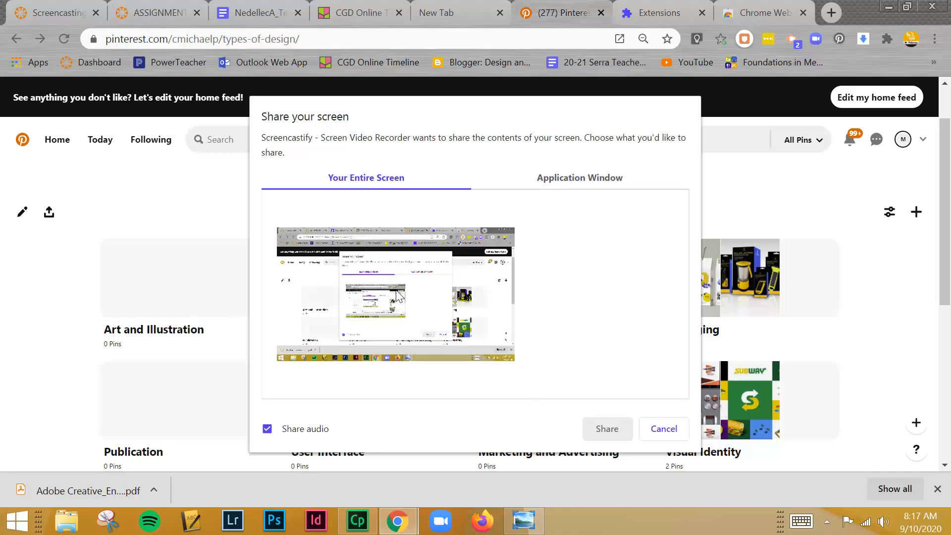
left_click(395, 293)
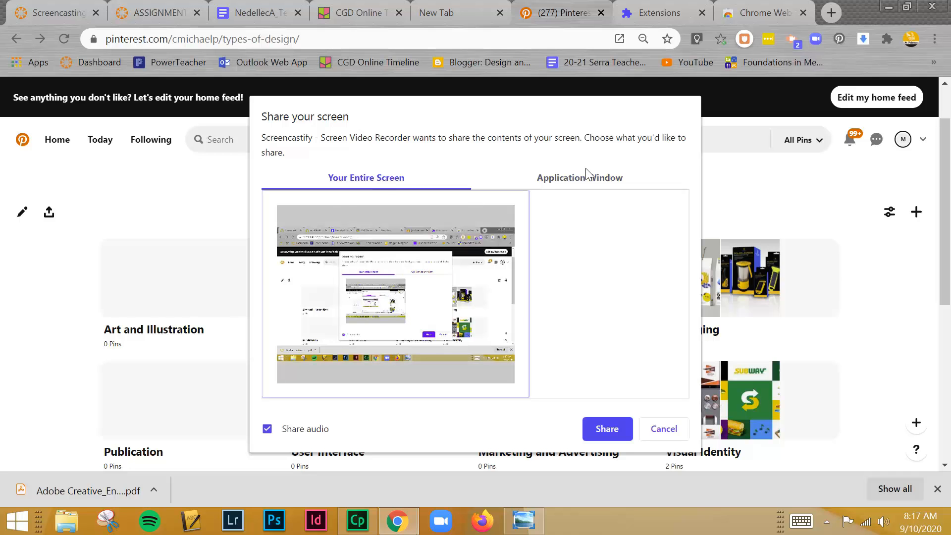
- Share the Pinterest Chrome window so Screencastify begins recording it
left_click(579, 177)
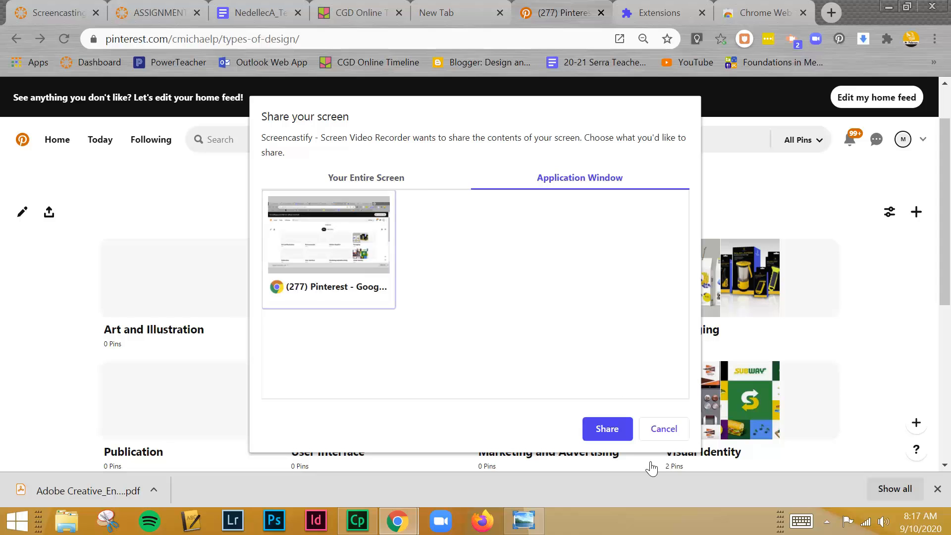
left_click(607, 429)
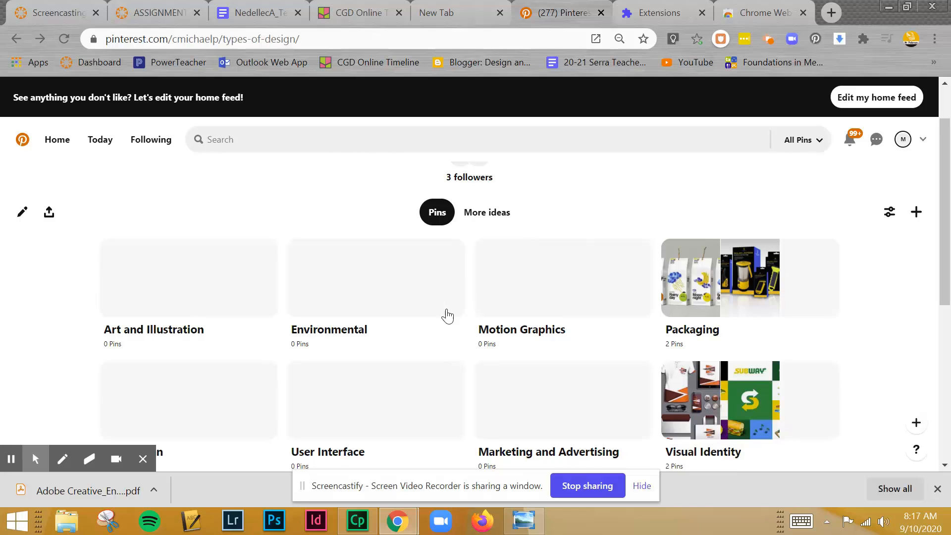
- Open the Environmental section of the Types of Design board, which has no pins yet
left_click(375, 278)
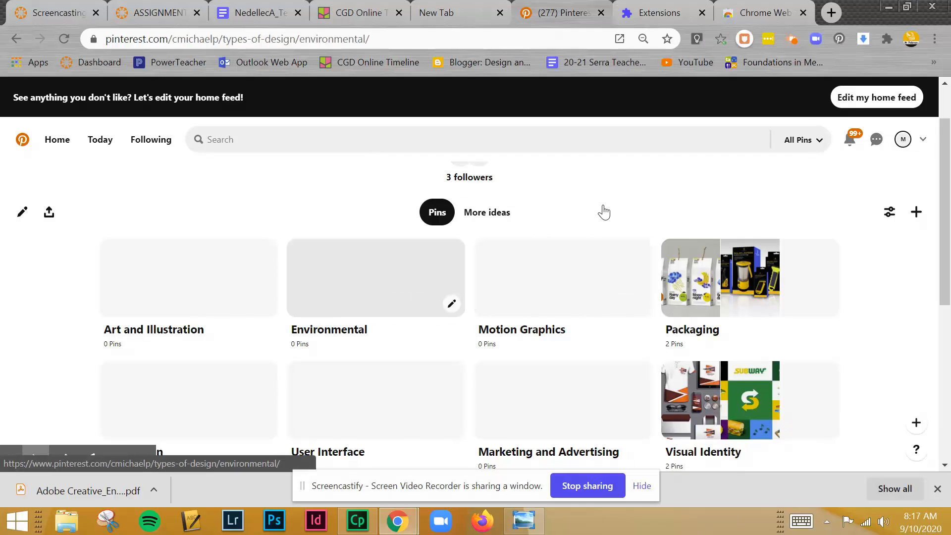
left_click(374, 278)
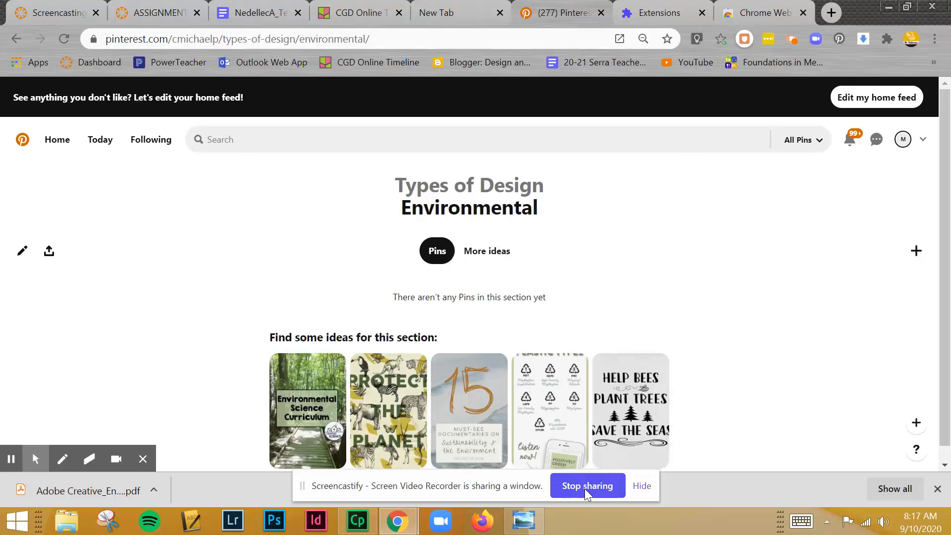
mouse_move(611, 493)
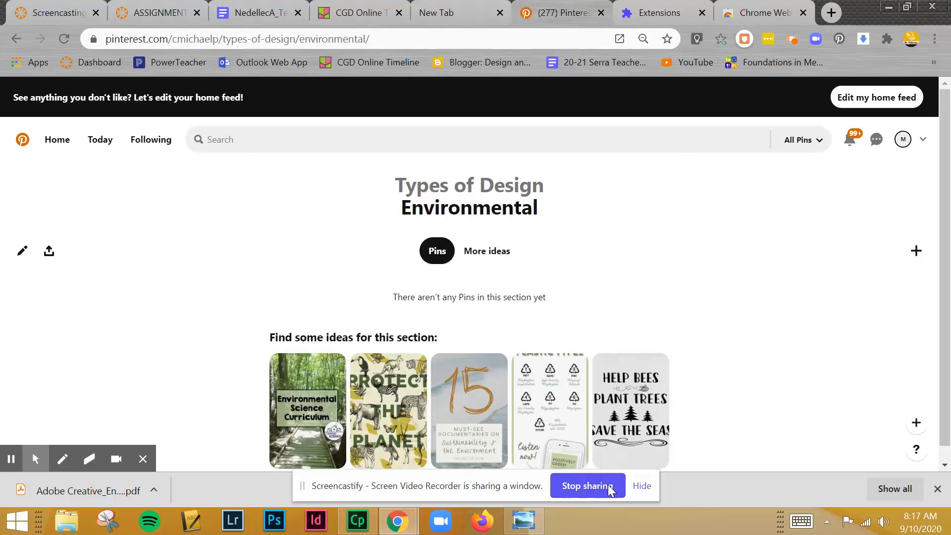
mouse_move(792, 39)
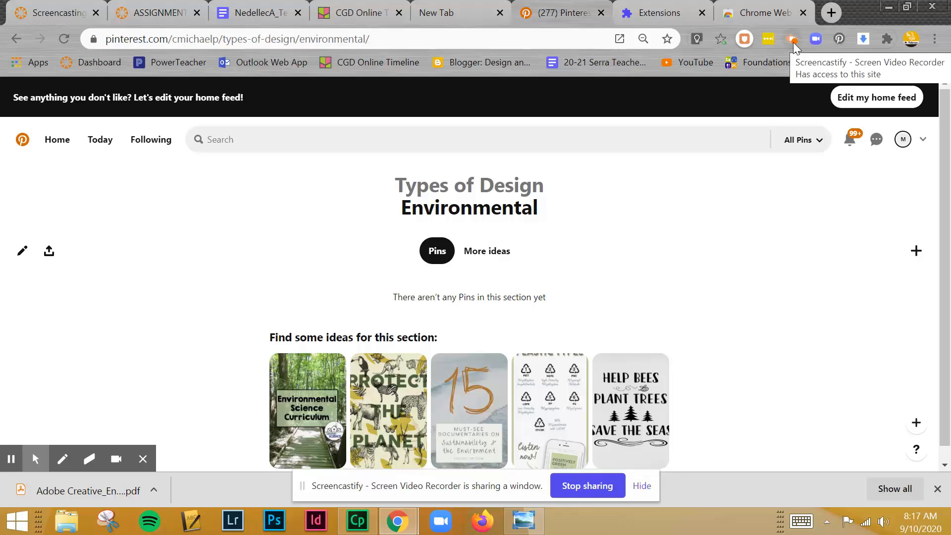
mouse_move(796, 47)
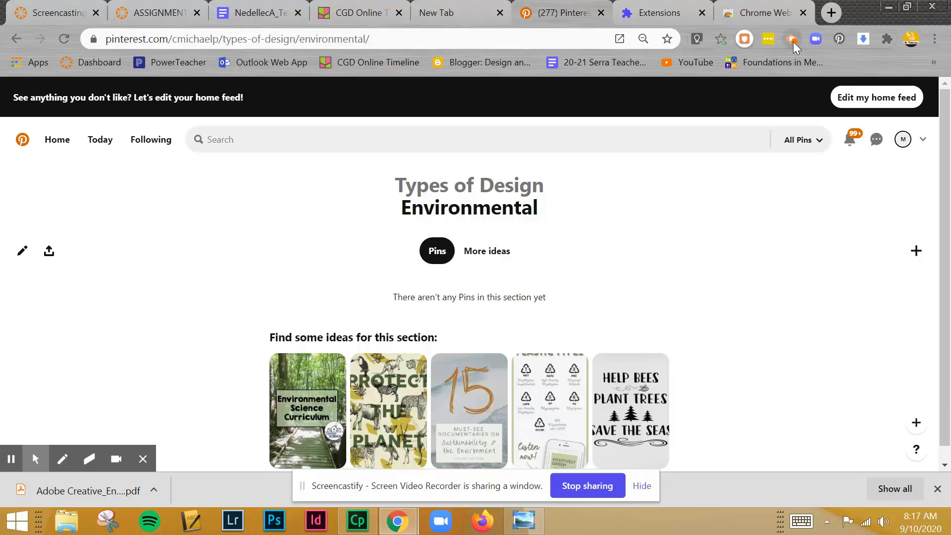
- Stop the Screencastify desktop recording after about 23 seconds
left_click(792, 39)
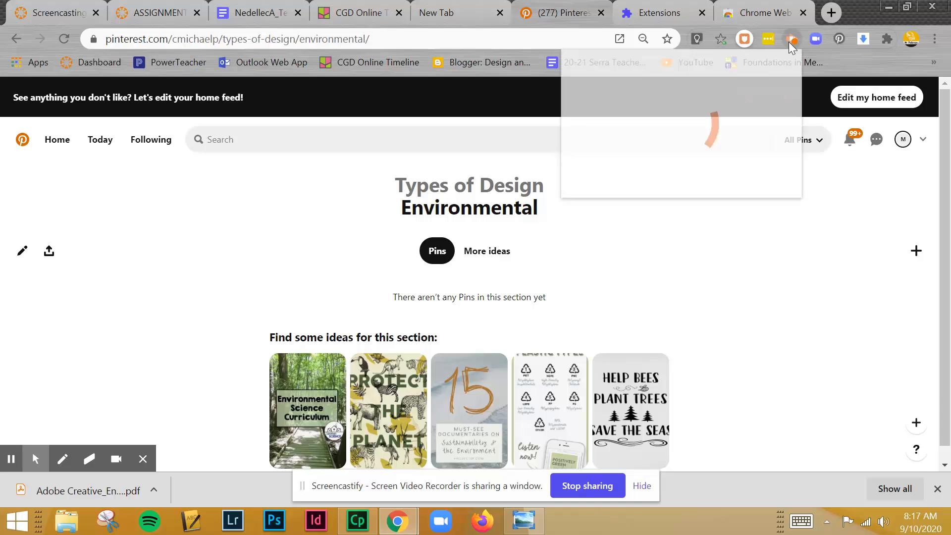
left_click(791, 38)
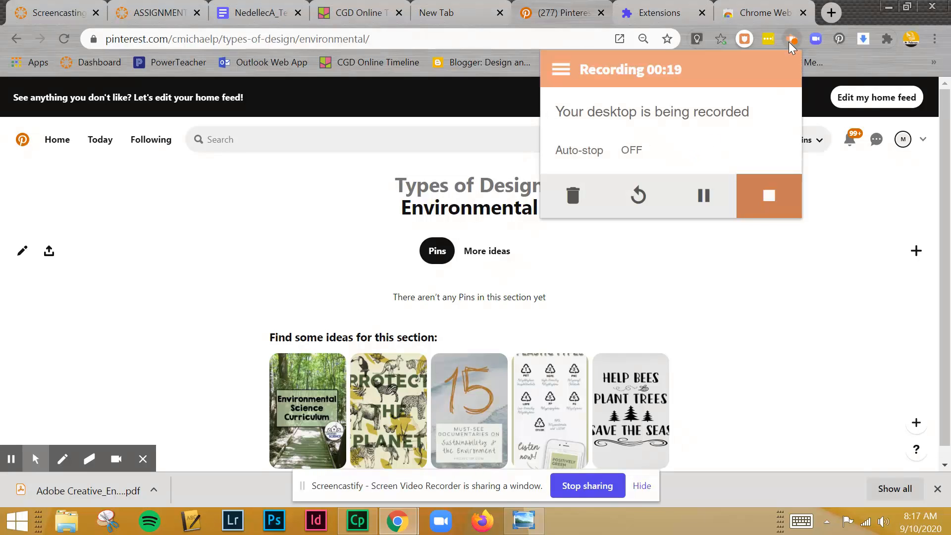
mouse_move(717, 170)
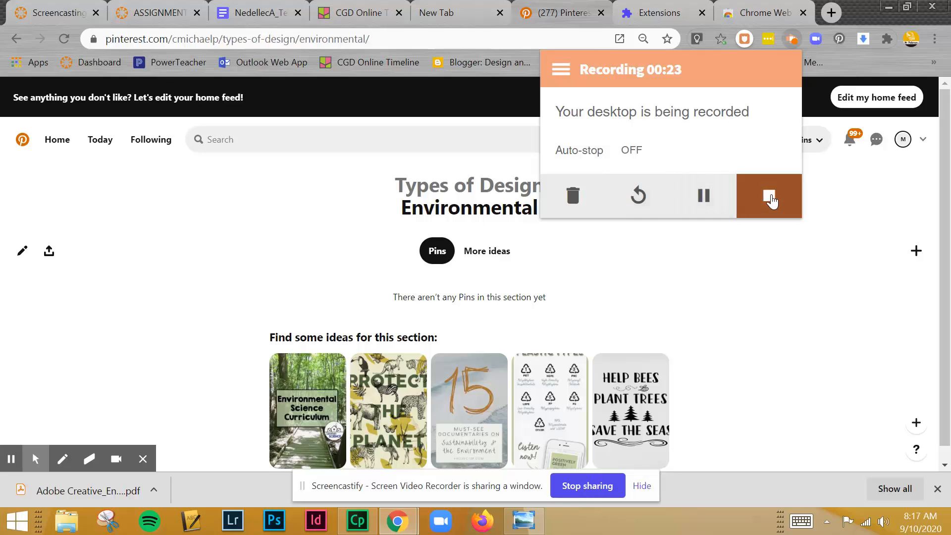
left_click(769, 195)
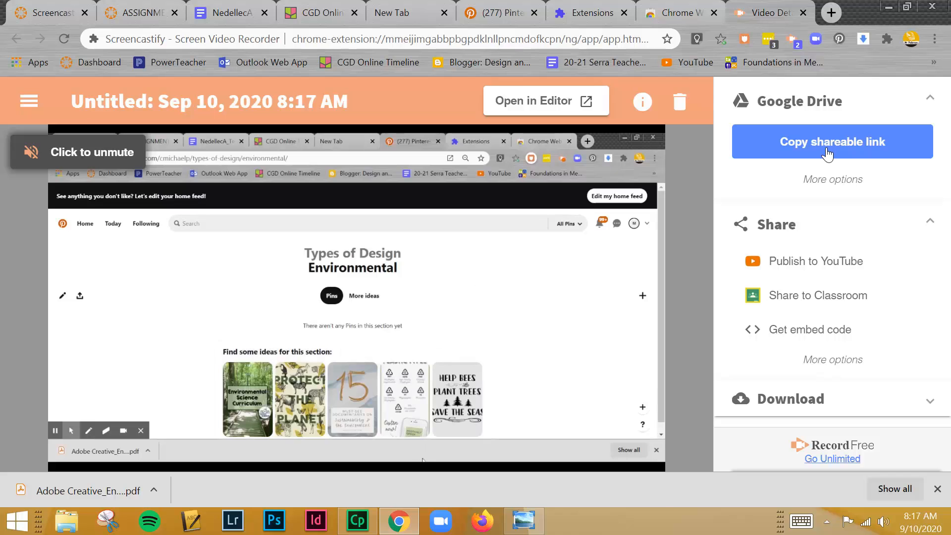
- Retitle the default-named recording to 'Pinterest Types of Design'
left_click(209, 101)
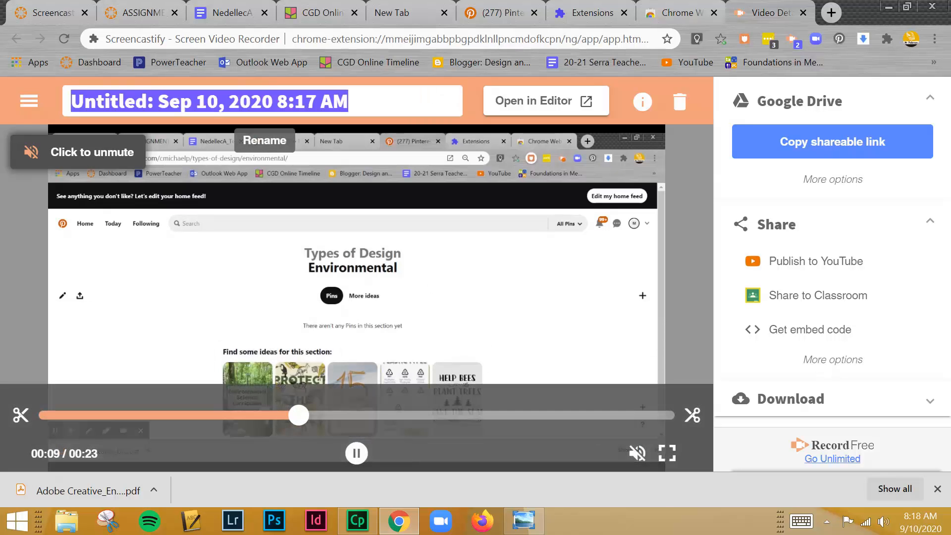
type("Pinterest Types of Design")
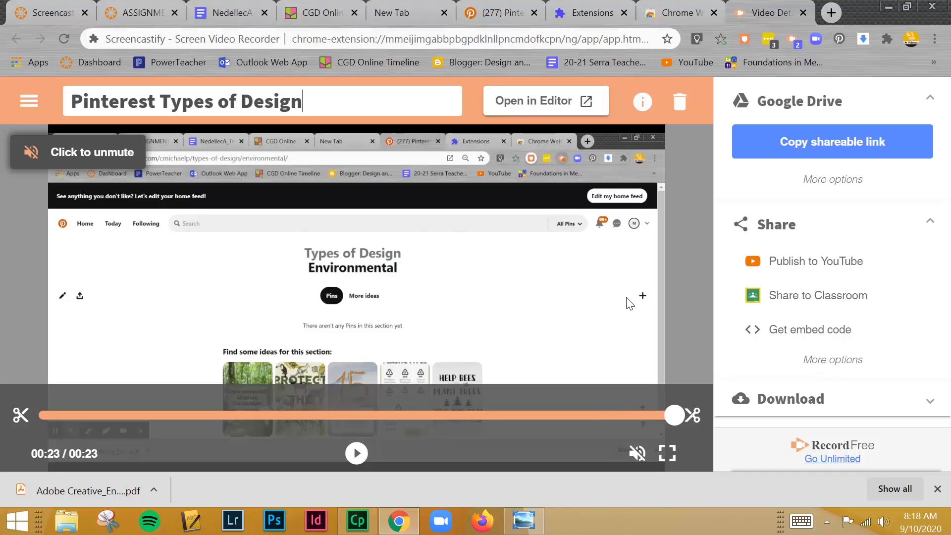
mouse_move(783, 167)
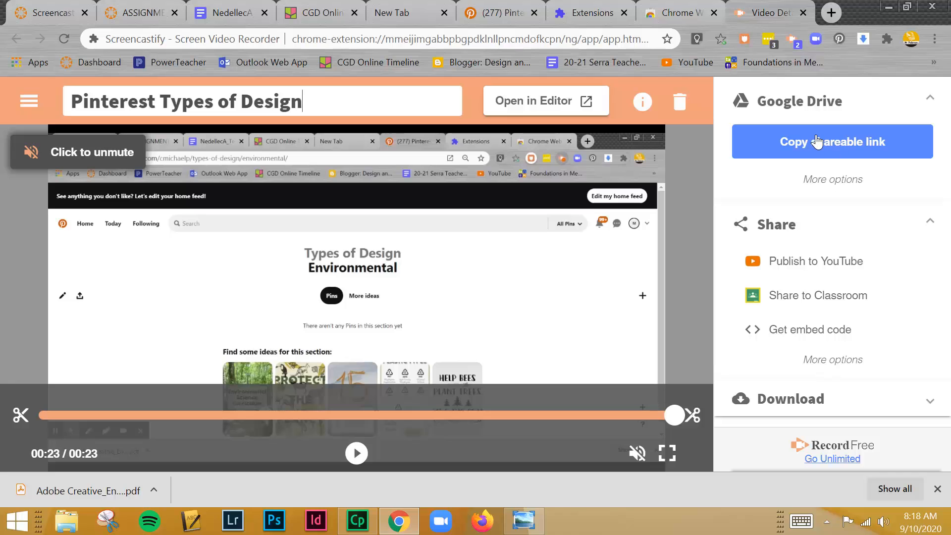
mouse_move(826, 152)
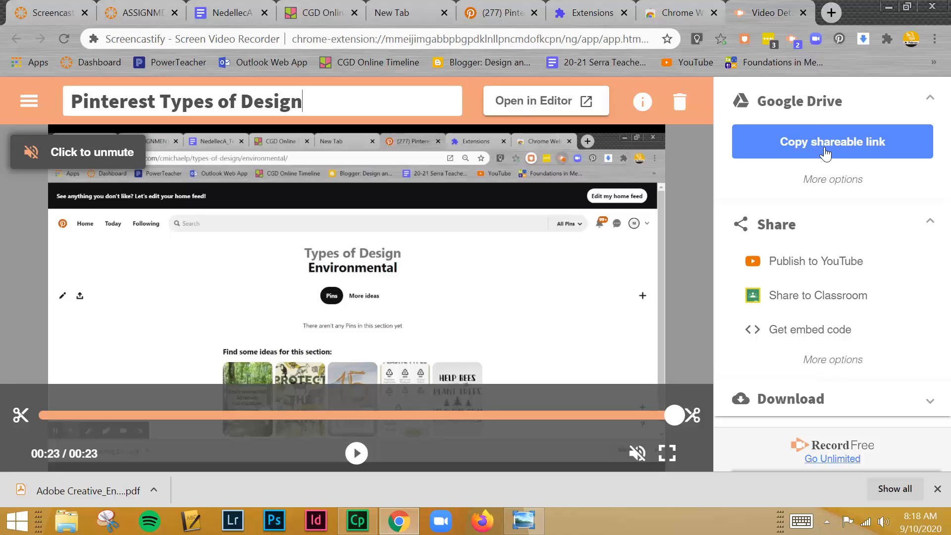
- Reveal and browse the Google Drive sharing options for the recording
left_click(832, 179)
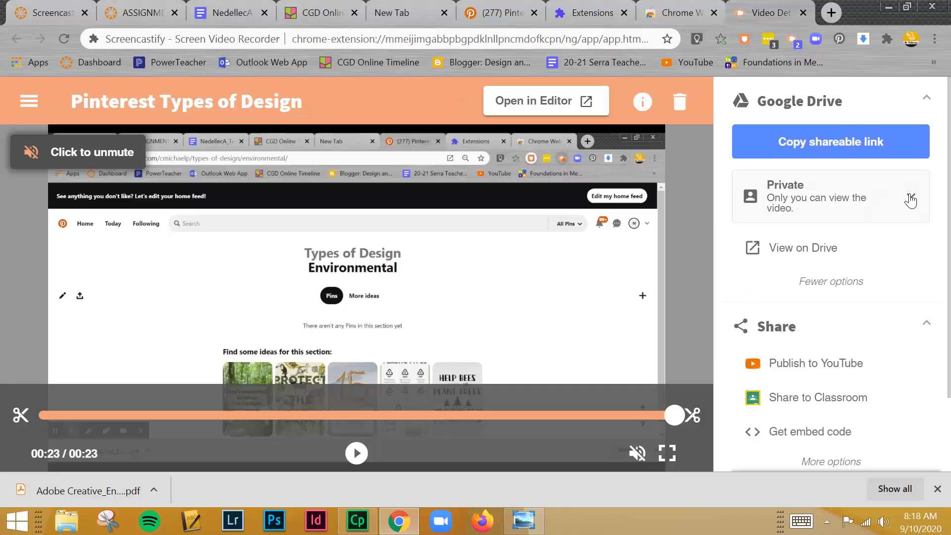
left_click(829, 196)
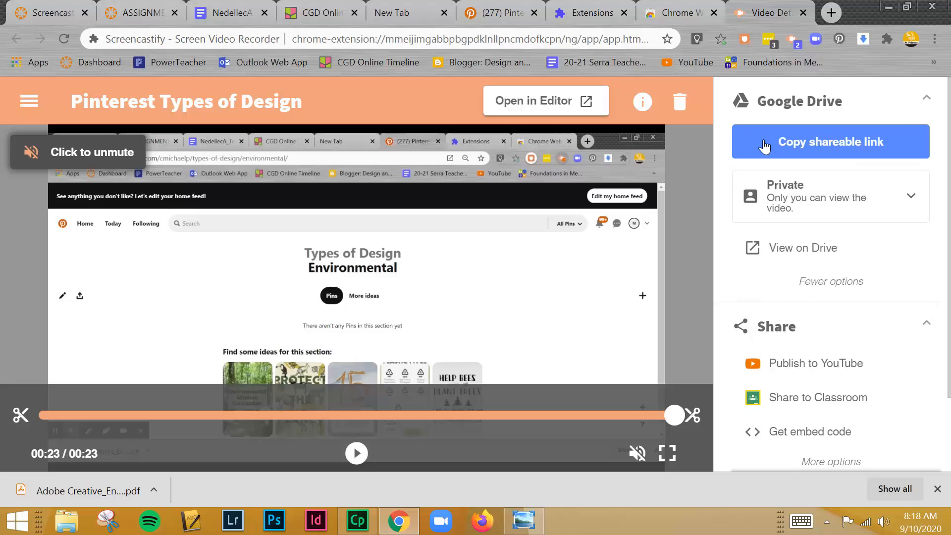
scroll("down", 3)
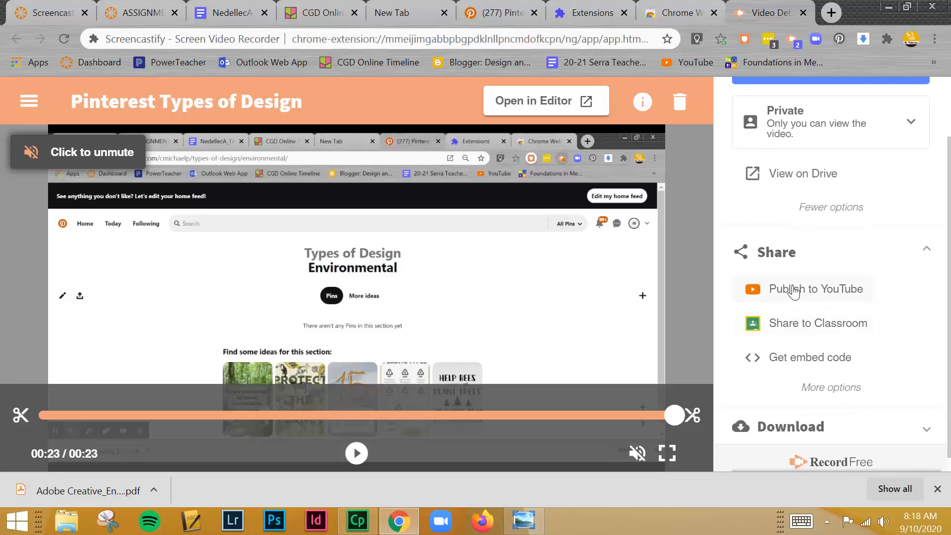
mouse_move(793, 294)
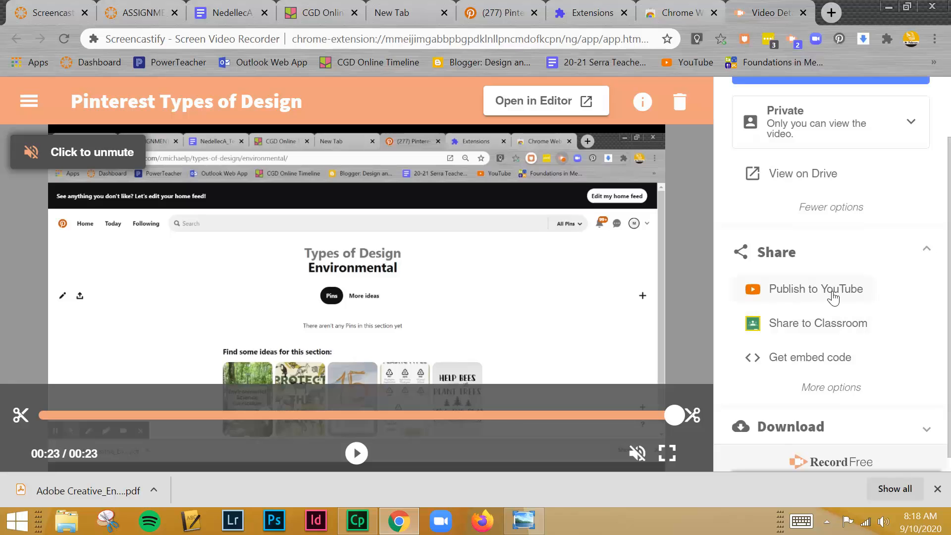
mouse_move(827, 128)
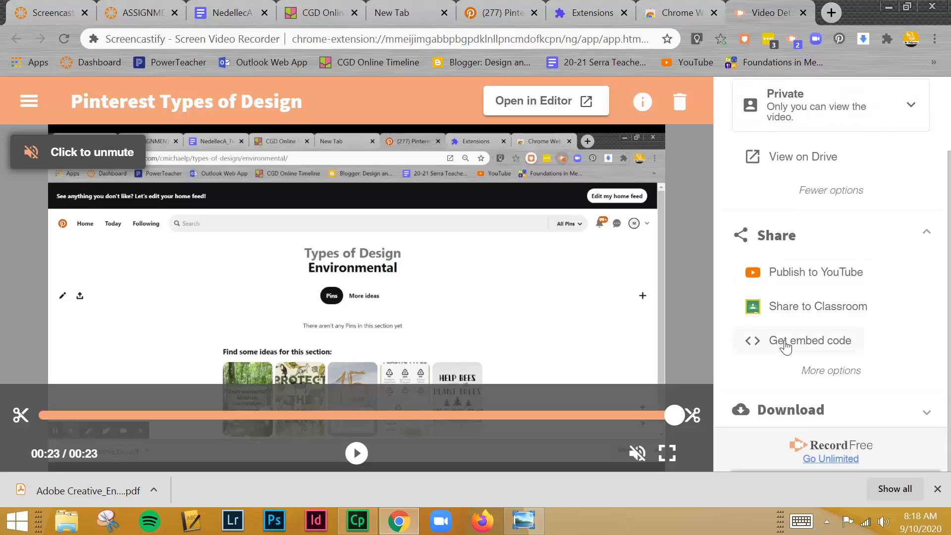
mouse_move(785, 347)
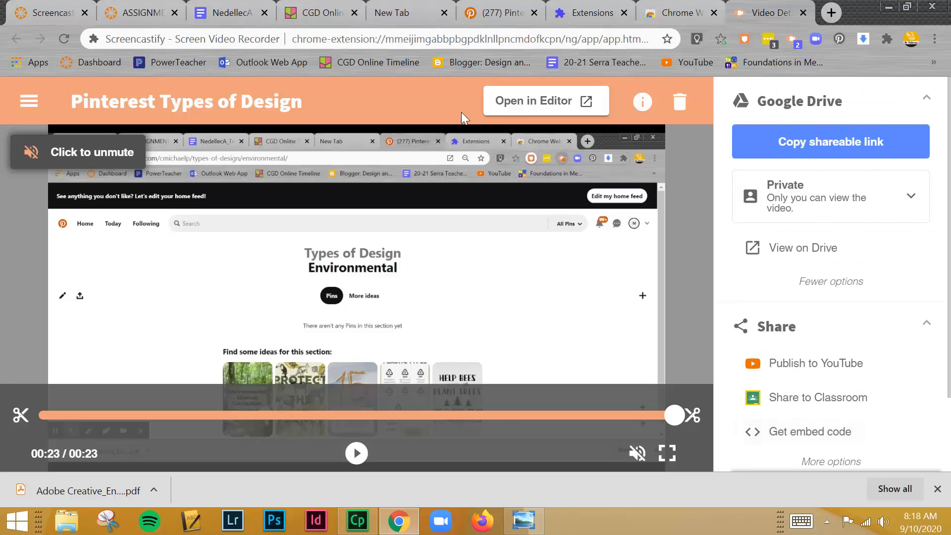
mouse_move(29, 101)
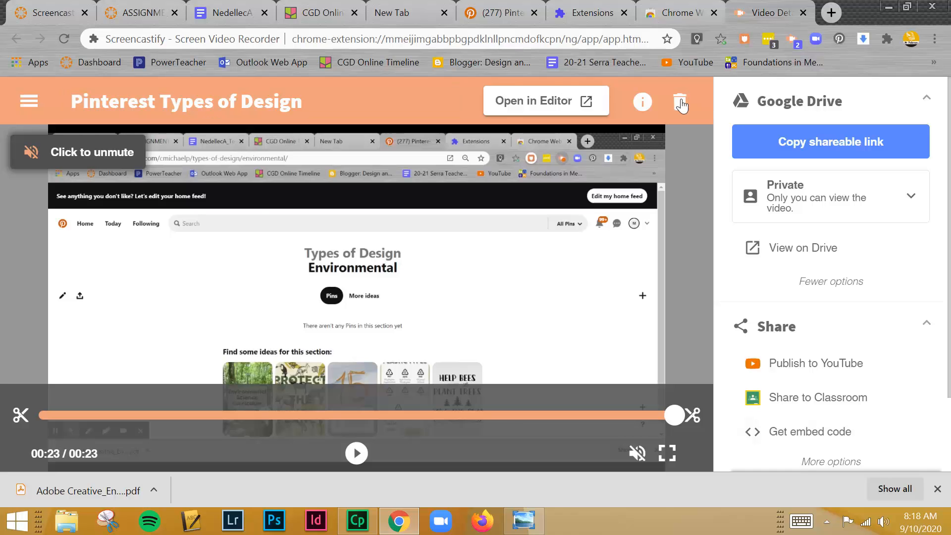
- Delete the recording and confirm, returning to the My Recordings gallery
left_click(679, 101)
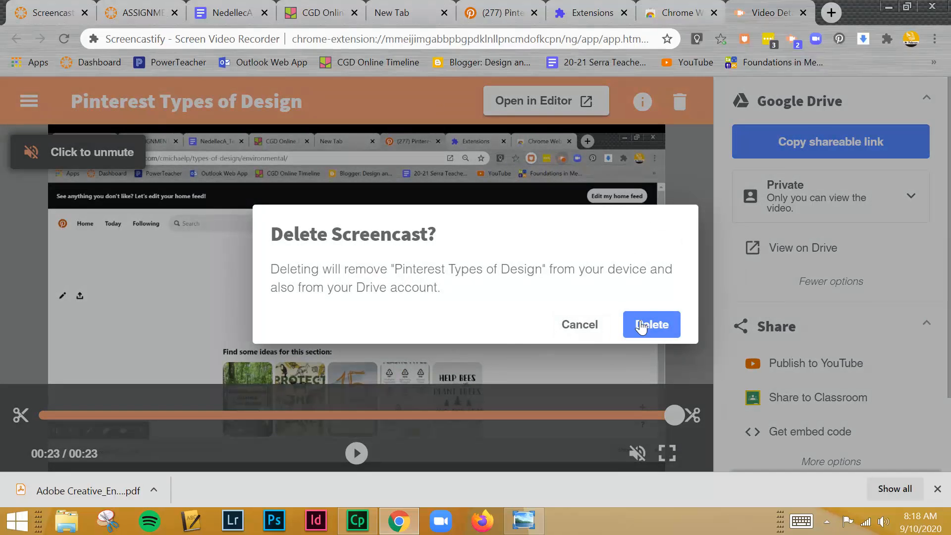
left_click(652, 325)
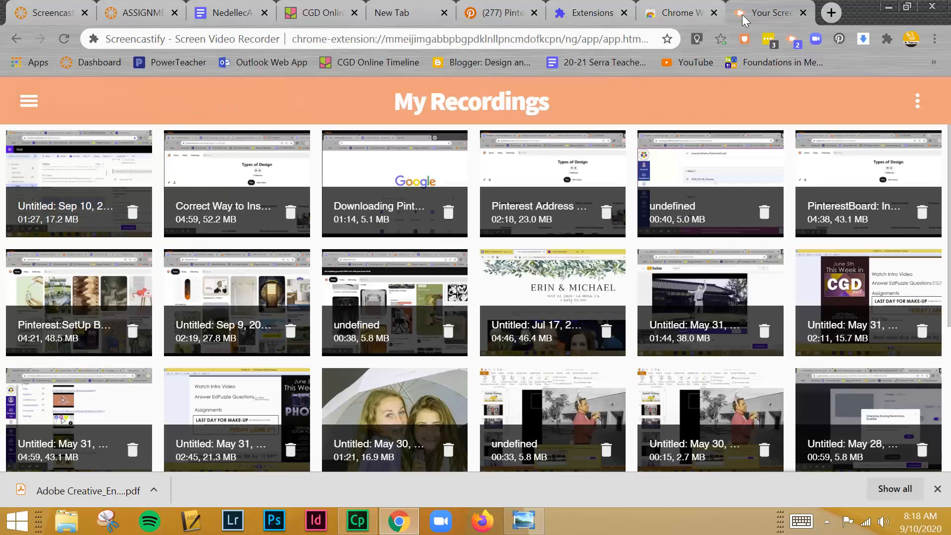
scroll("down", 3)
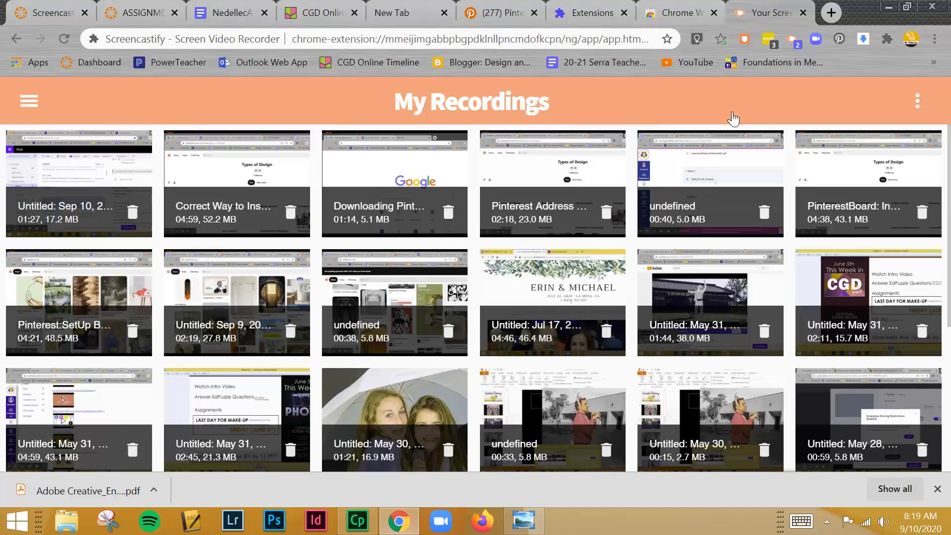
mouse_move(769, 12)
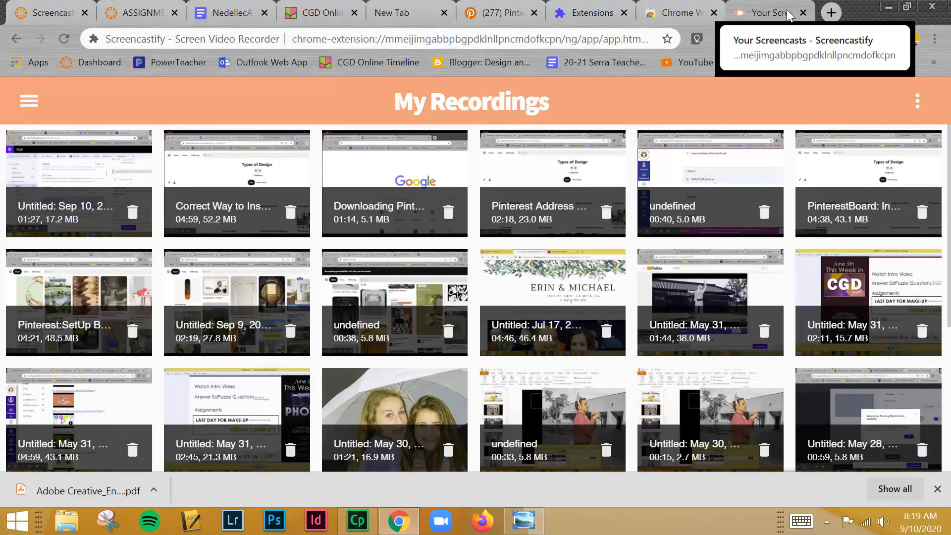